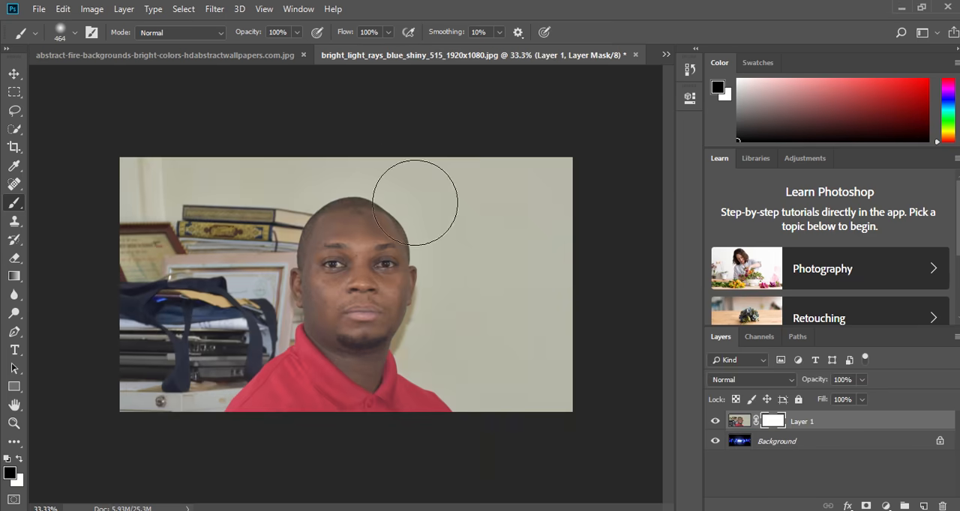
mouse_move(226, 216)
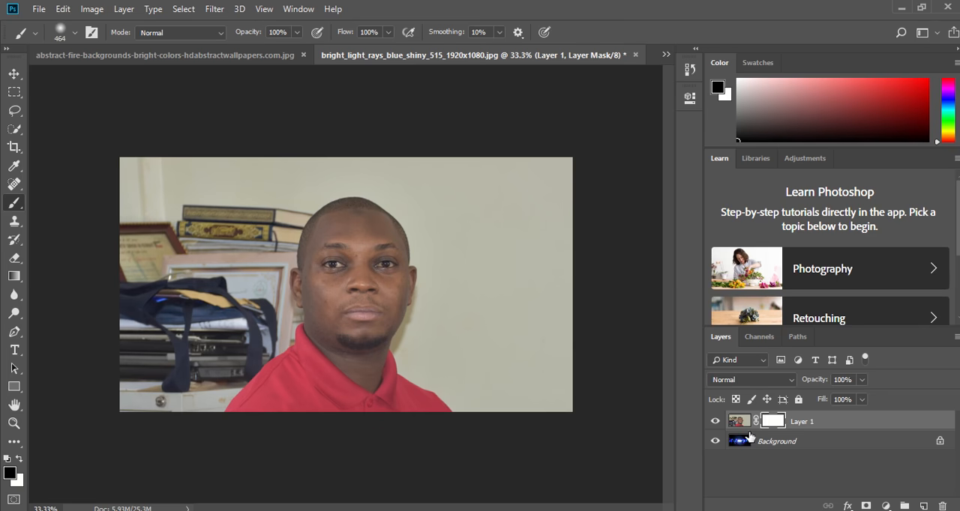
mouse_move(789, 447)
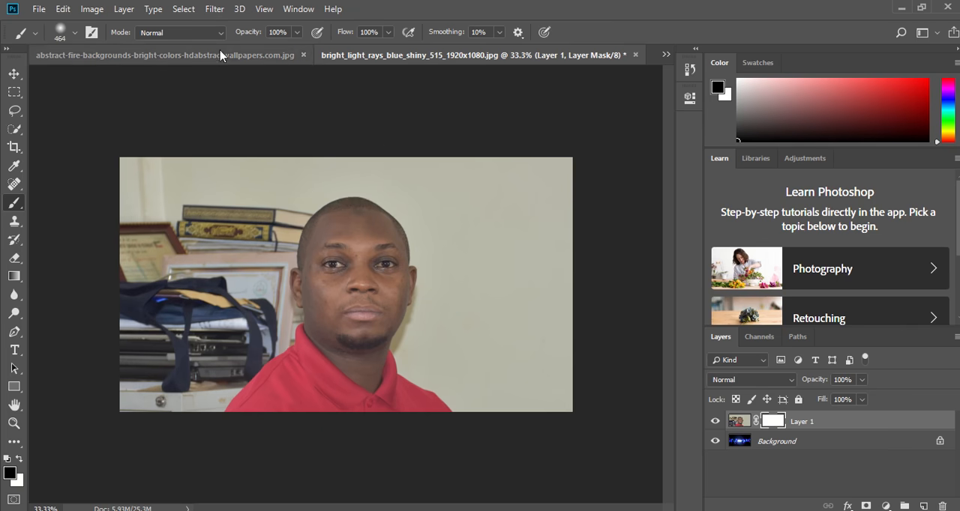
Step: Switch to the abstract fire background document
left_click(150, 54)
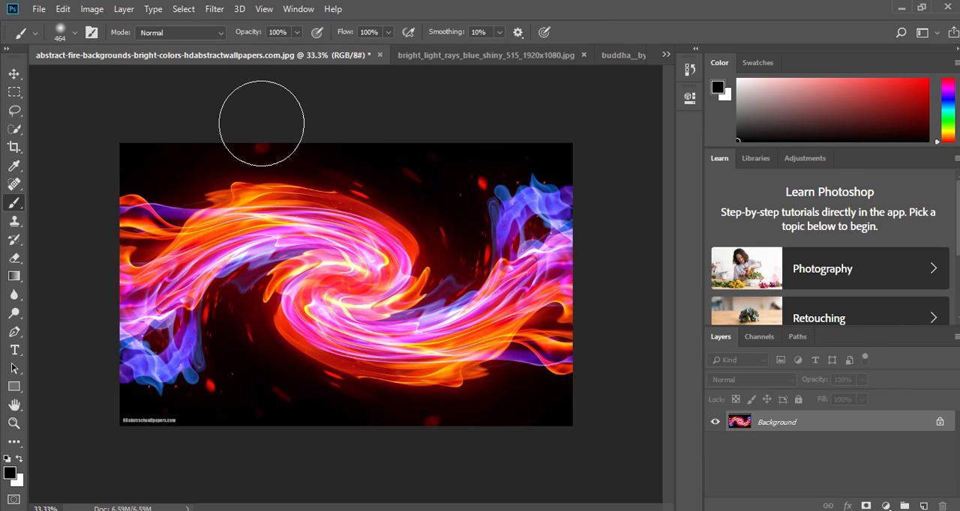
mouse_move(292, 258)
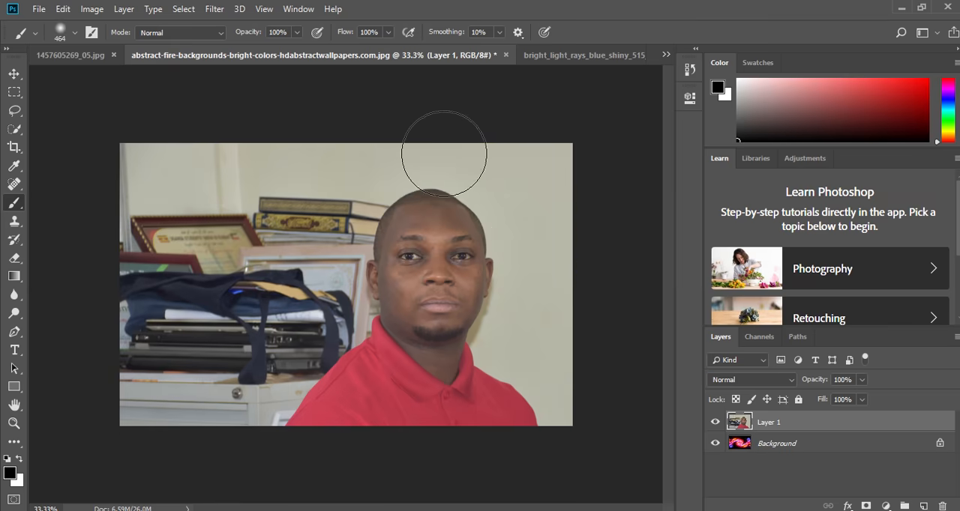
mouse_move(107, 90)
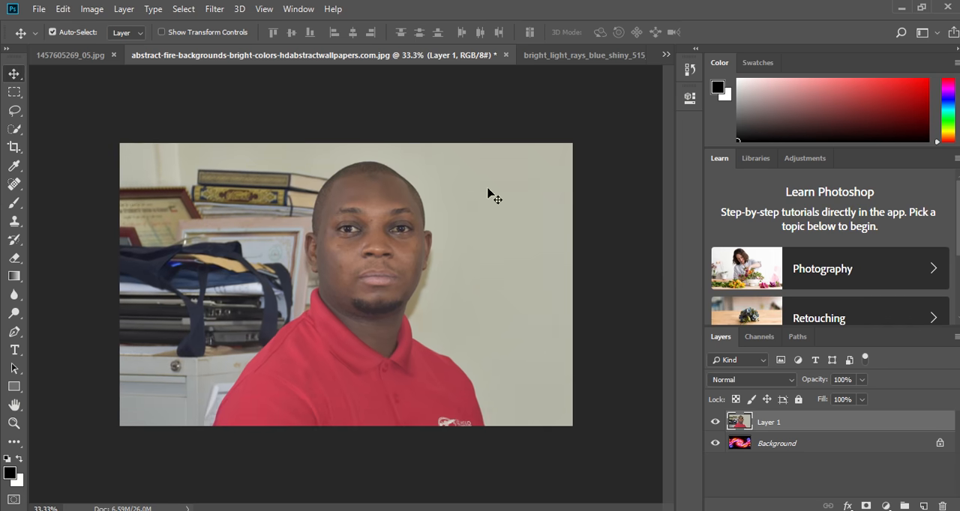
mouse_move(382, 283)
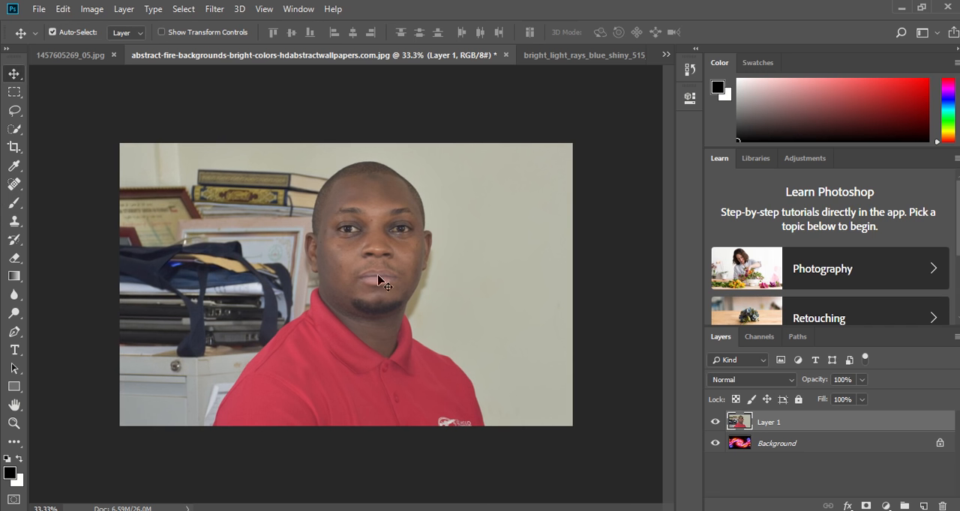
mouse_move(479, 324)
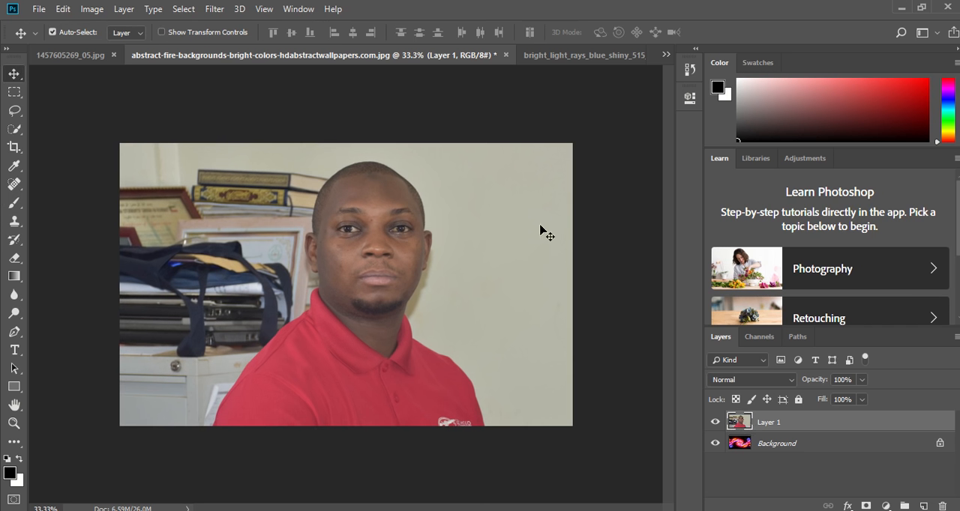
mouse_move(528, 348)
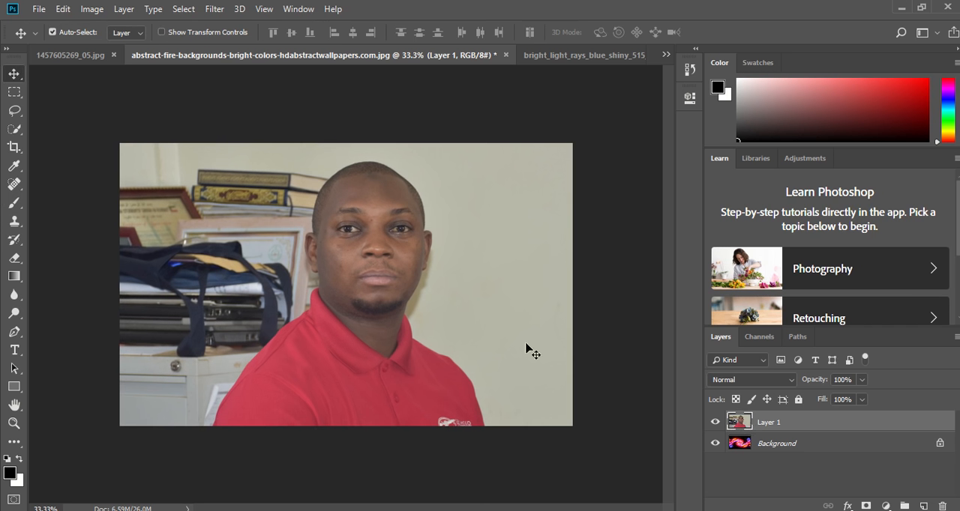
mouse_move(522, 486)
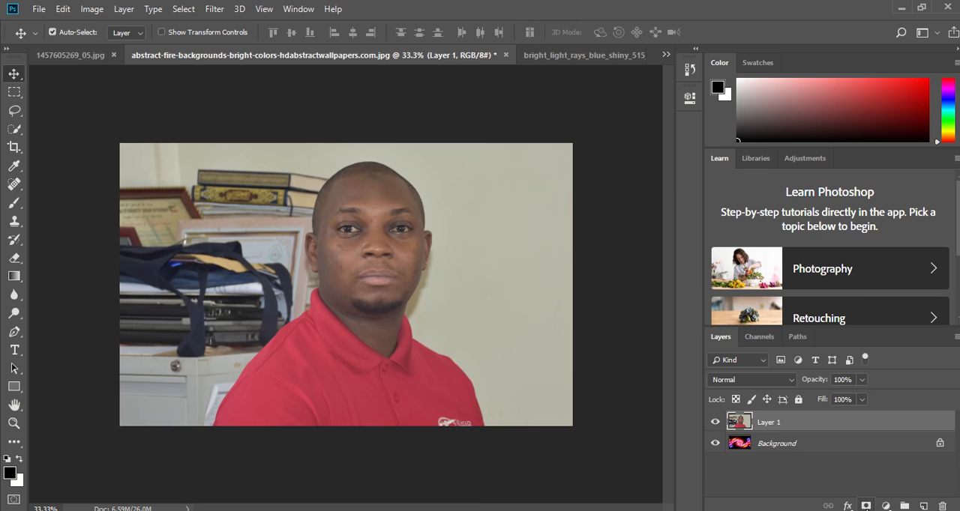
mouse_move(257, 39)
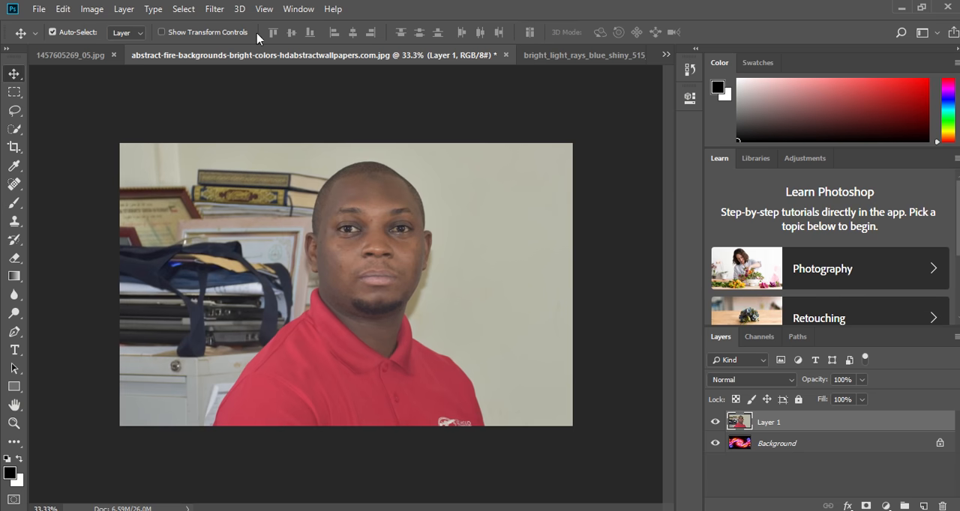
Step: Browse the menu bar and bring up the Layer menu for the mask commands
left_click(182, 9)
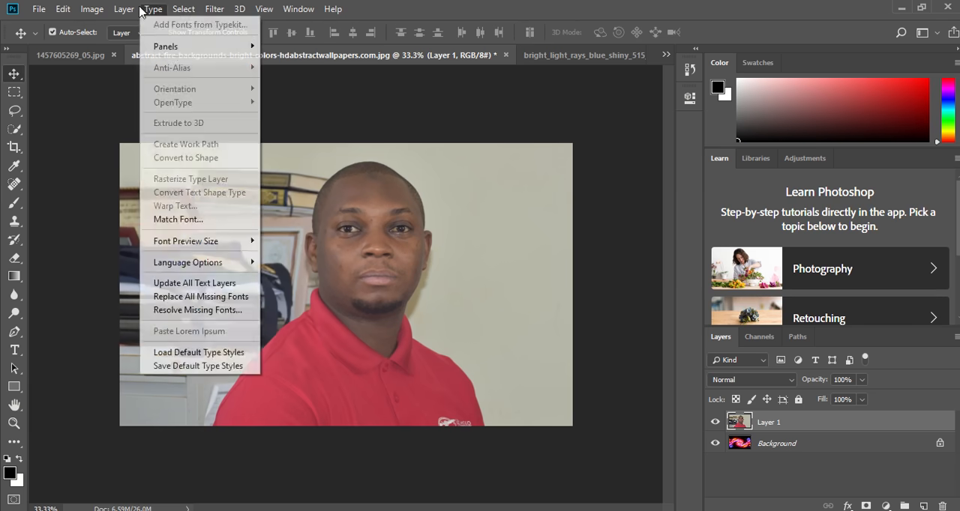
left_click(123, 9)
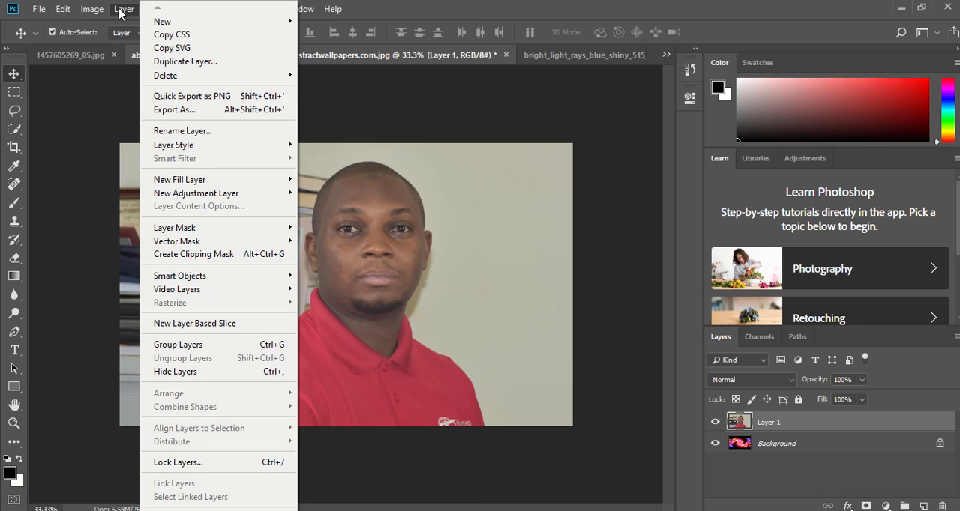
mouse_move(191, 213)
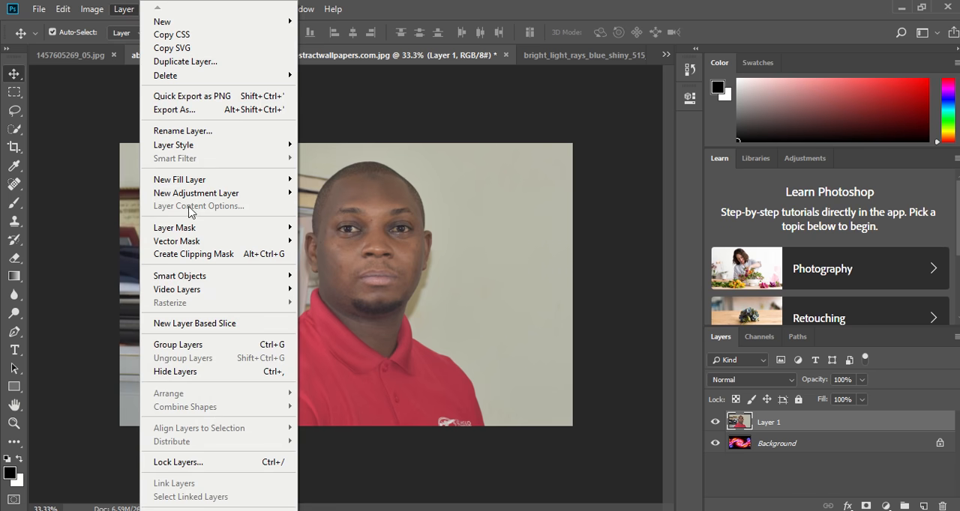
mouse_move(174, 228)
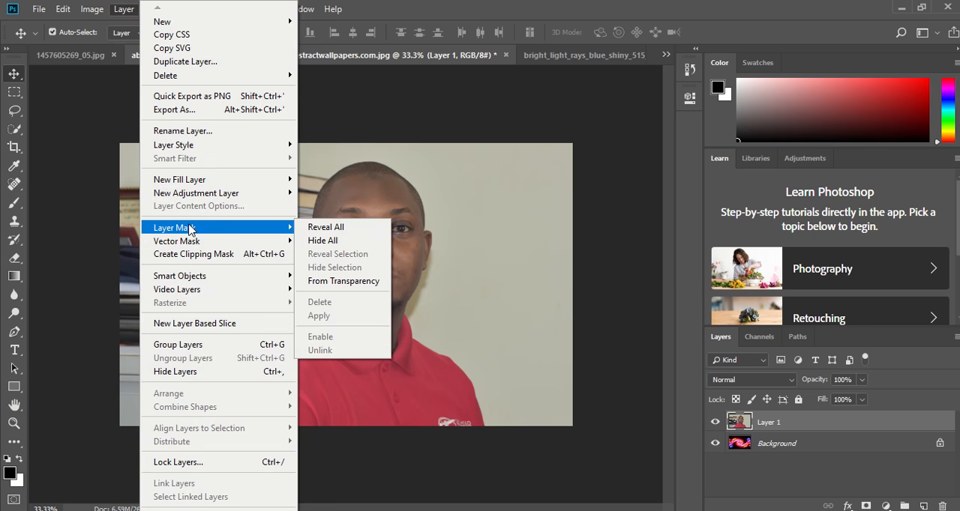
mouse_move(322, 240)
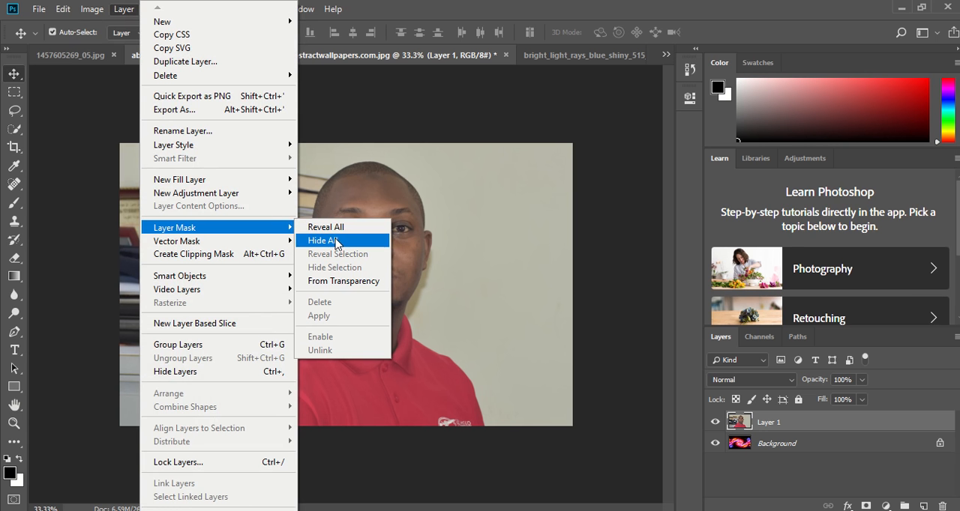
mouse_move(324, 227)
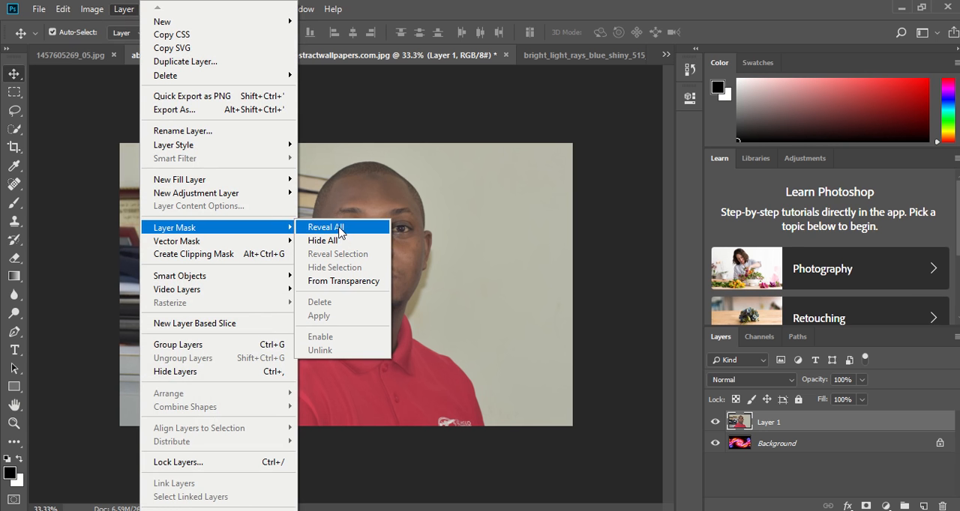
mouse_move(322, 240)
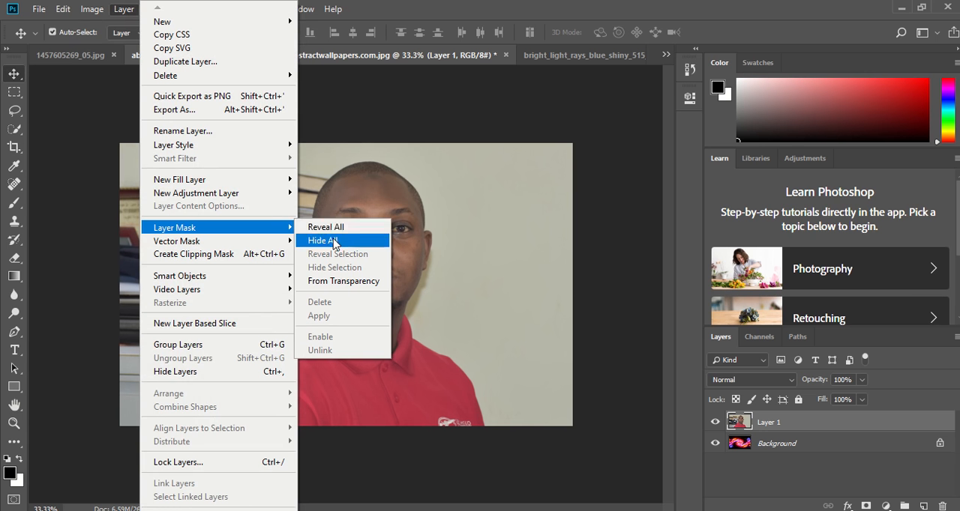
mouse_move(324, 227)
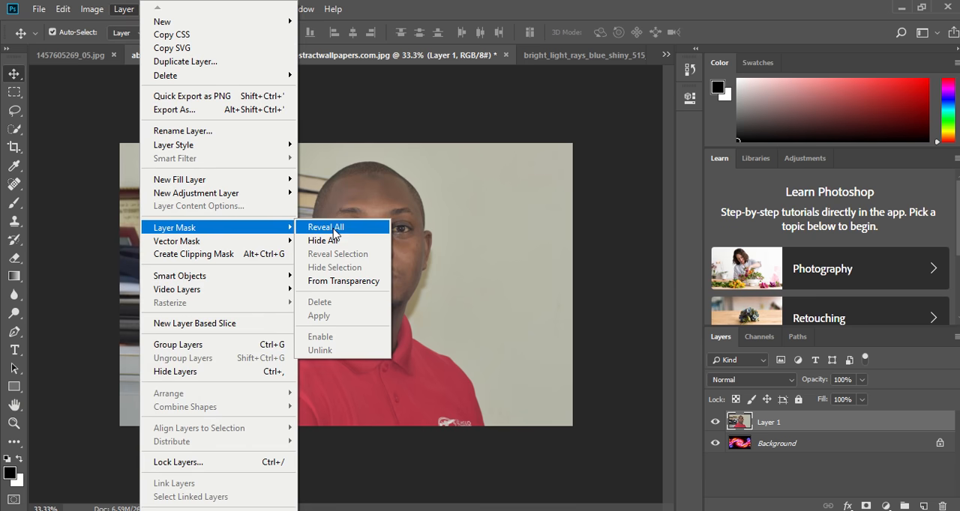
mouse_move(629, 420)
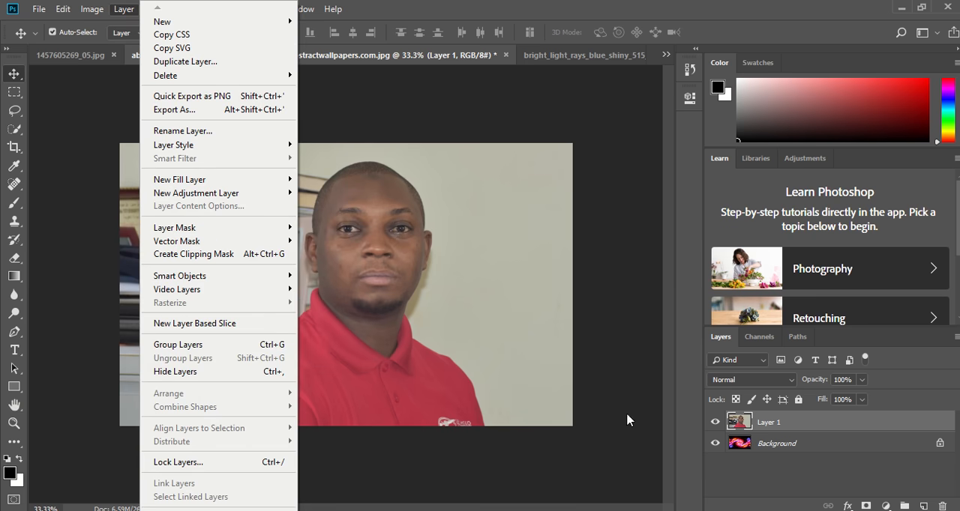
mouse_move(747, 90)
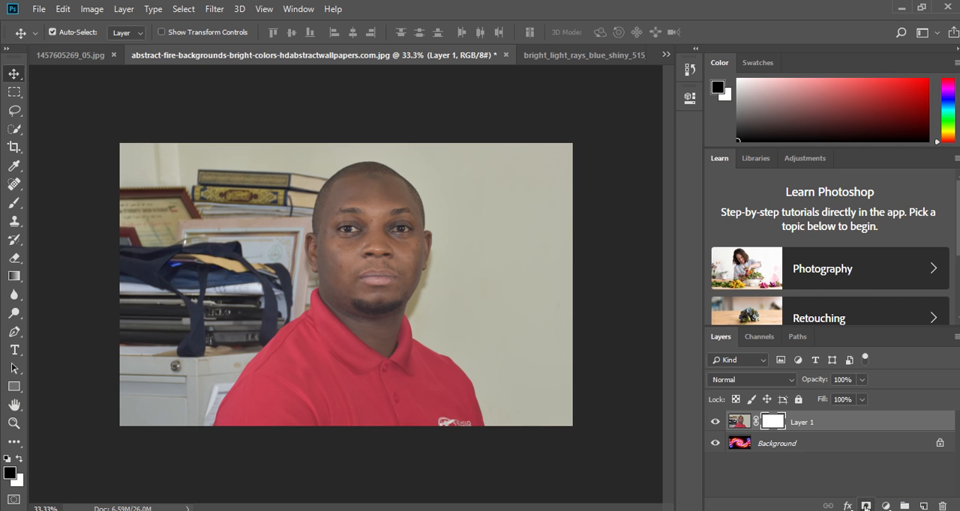
Step: Target the layer mask thumbnail on Layer 1 so the mask is being edited
left_click(772, 419)
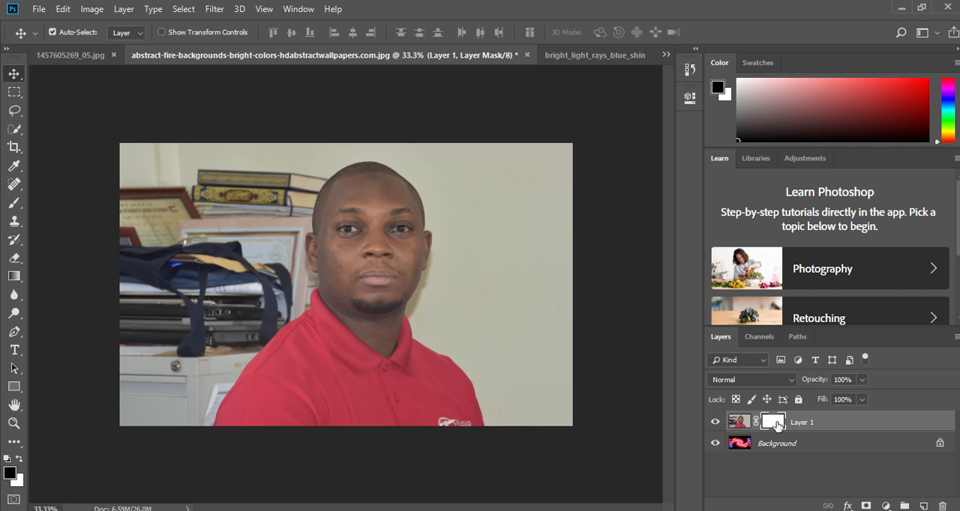
left_click(774, 422)
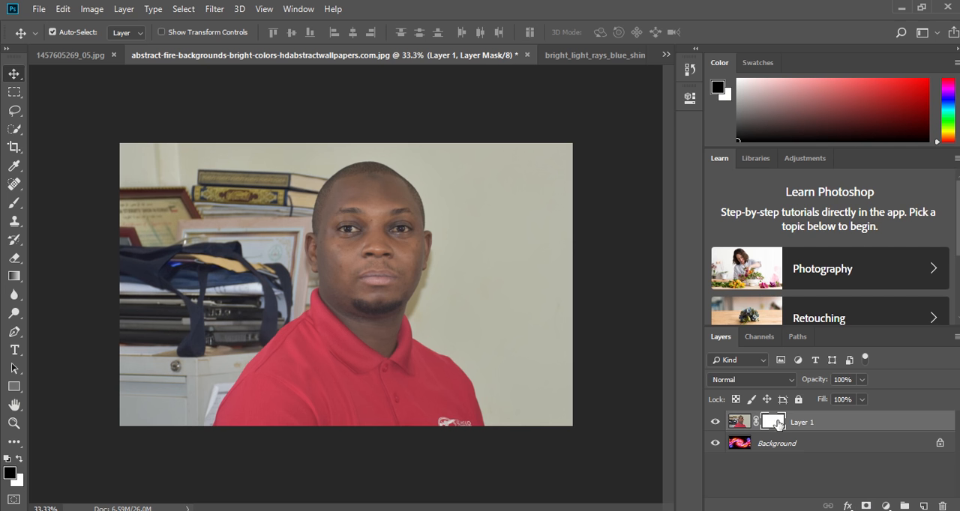
mouse_move(774, 425)
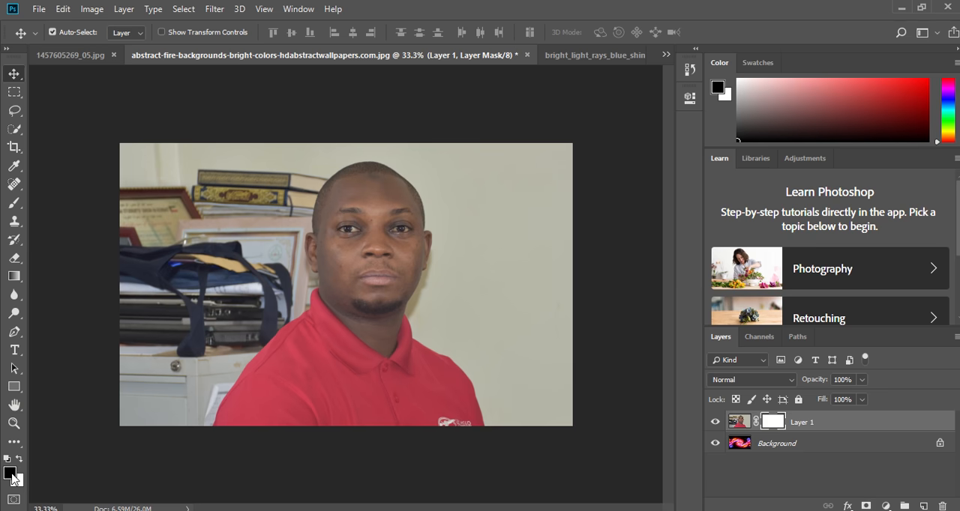
mouse_move(27, 228)
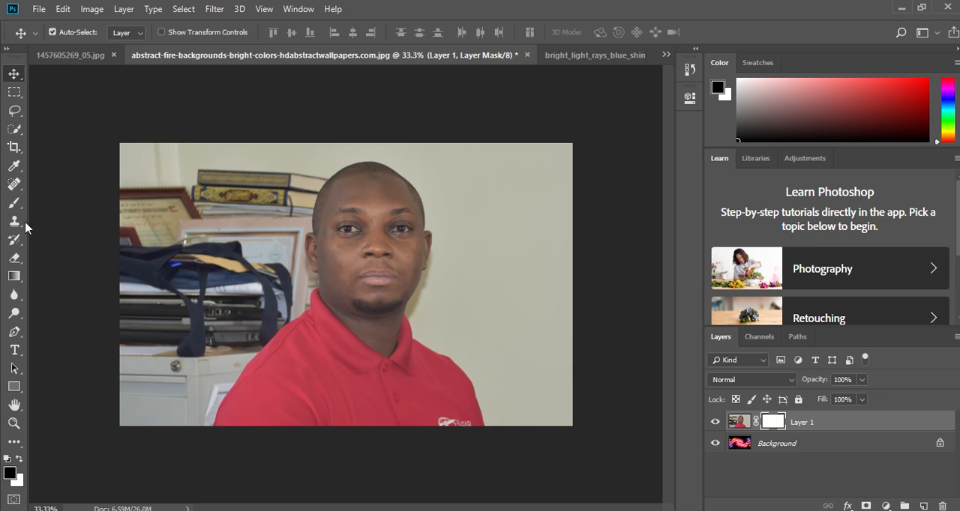
mouse_move(15, 204)
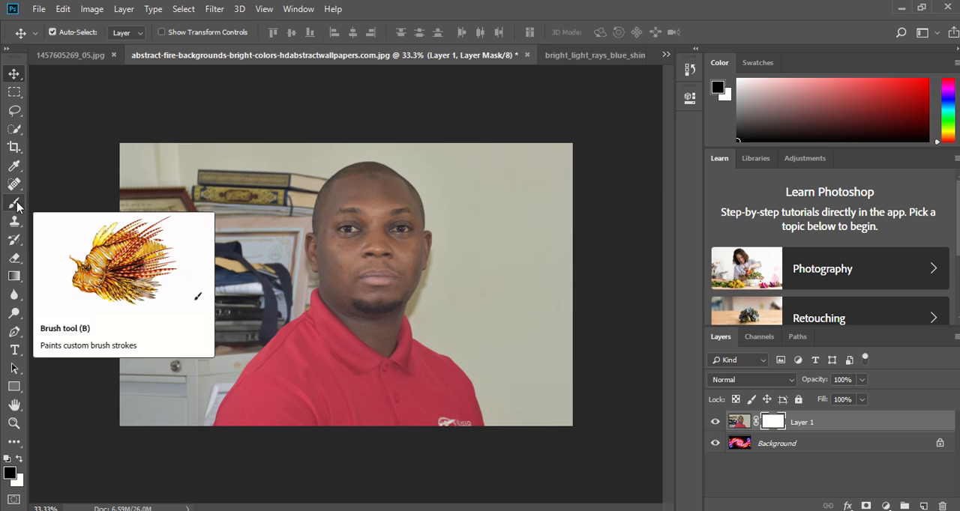
Step: Pick the Brush tool and bring up its size and hardness preset settings
left_click(15, 202)
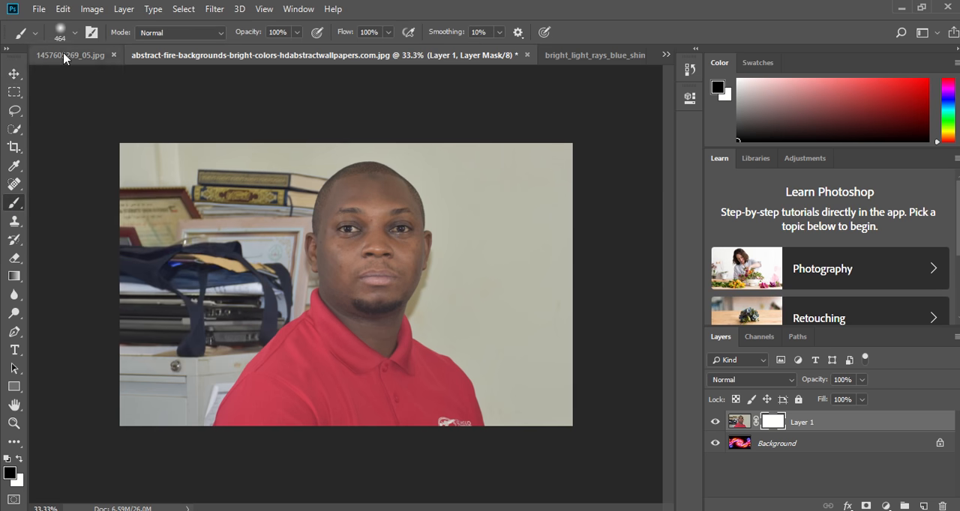
left_click(75, 33)
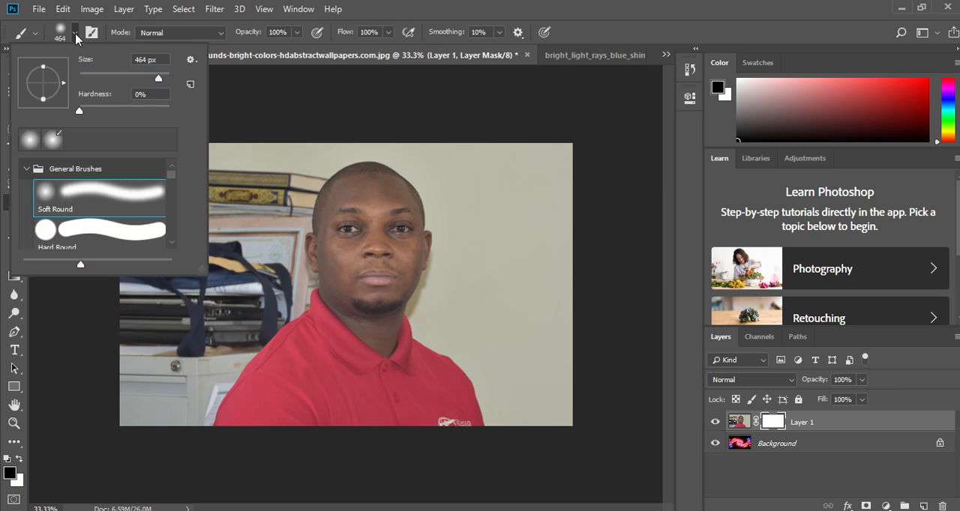
mouse_move(31, 143)
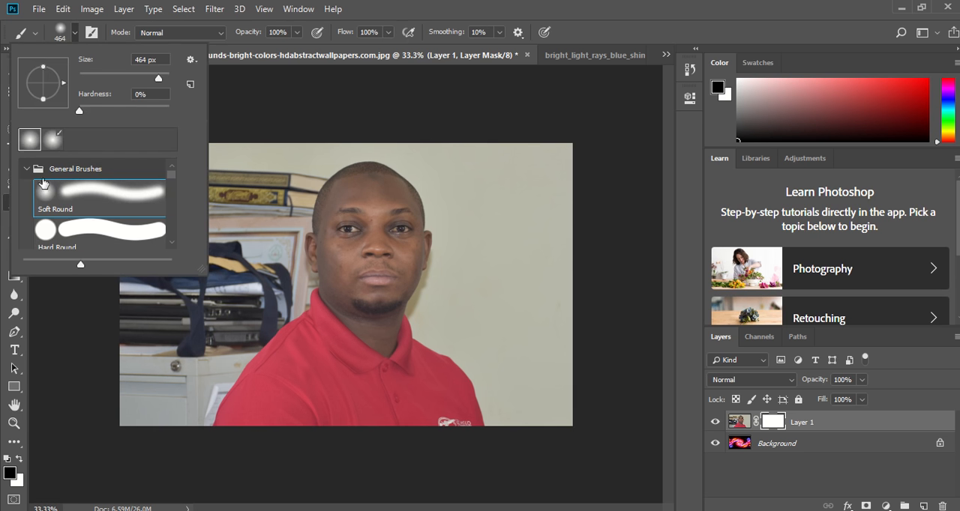
mouse_move(48, 198)
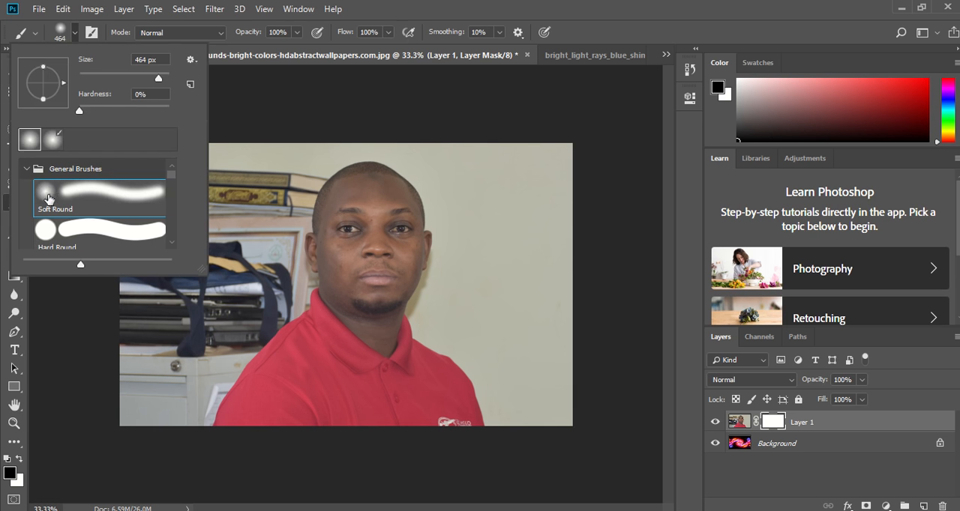
mouse_move(537, 197)
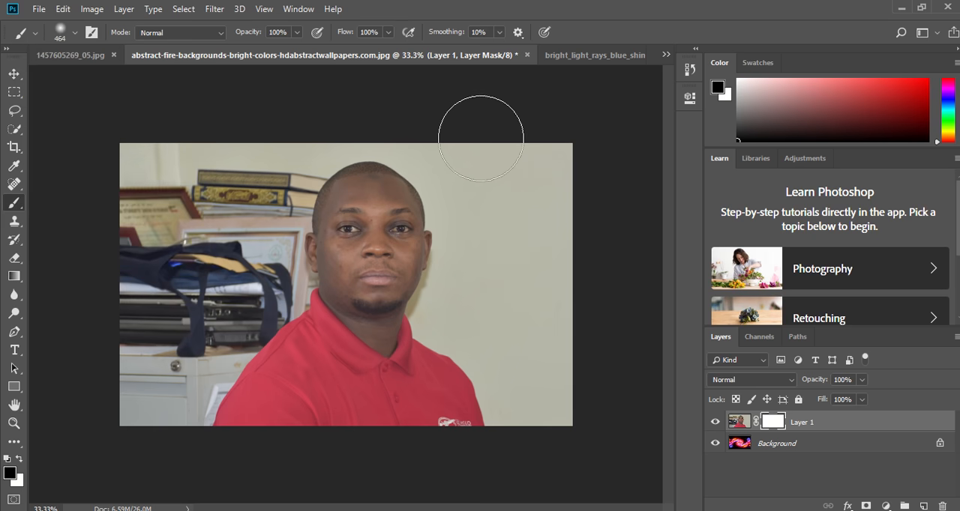
Step: Paint black on the mask to reveal flames at upper right, along the right side and bottom
left_click_drag(480, 138, 525, 172)
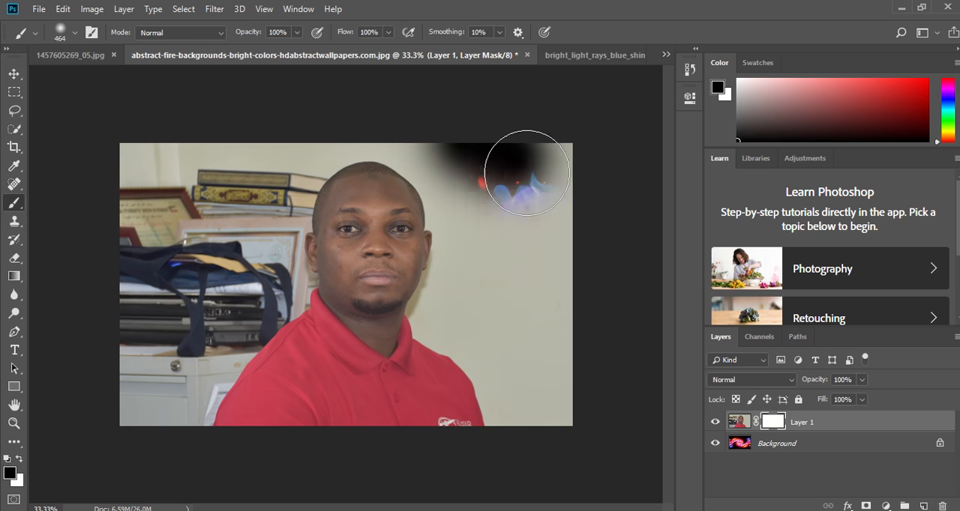
left_click_drag(527, 174, 532, 392)
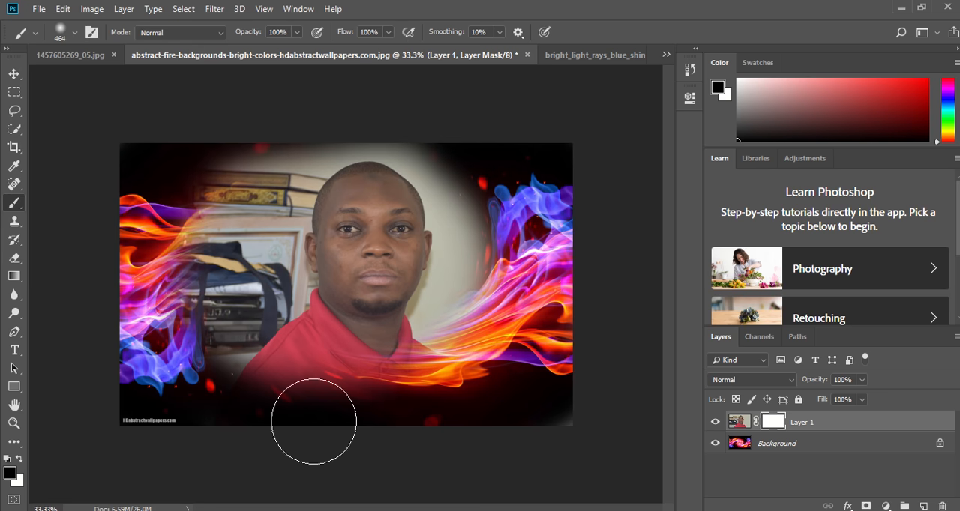
left_click_drag(313, 422, 270, 369)
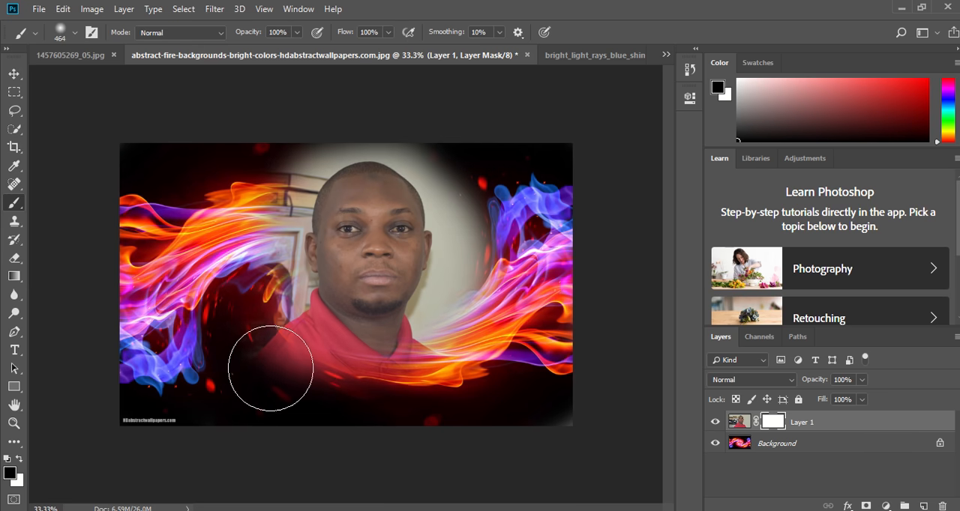
left_click_drag(270, 369, 483, 180)
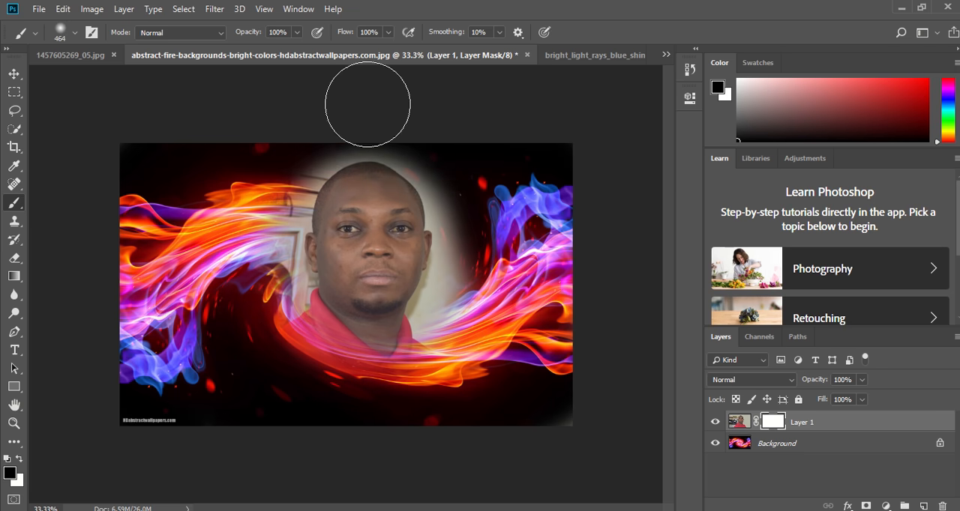
Step: Hide the room behind his head and lower left, then paint white to restore the man on the right
left_click_drag(367, 103, 168, 420)
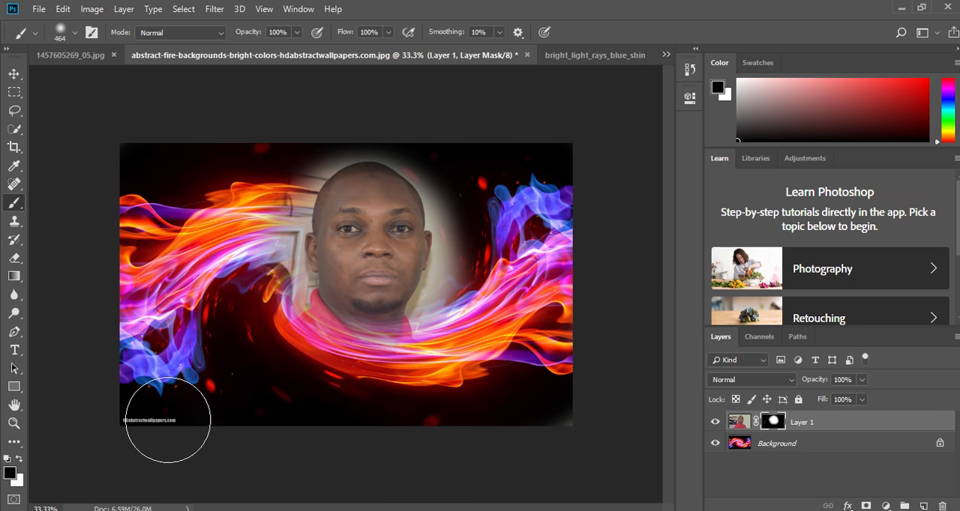
left_click_drag(168, 420, 345, 441)
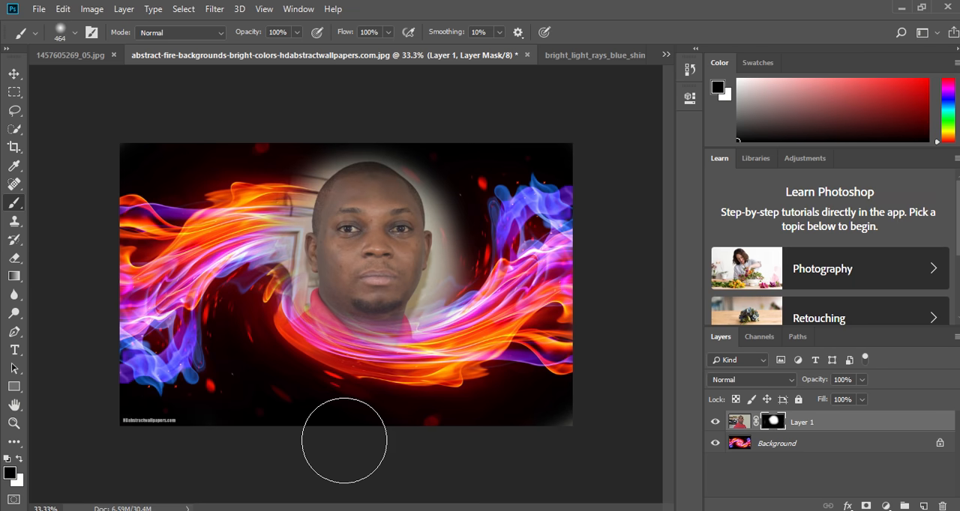
mouse_move(406, 408)
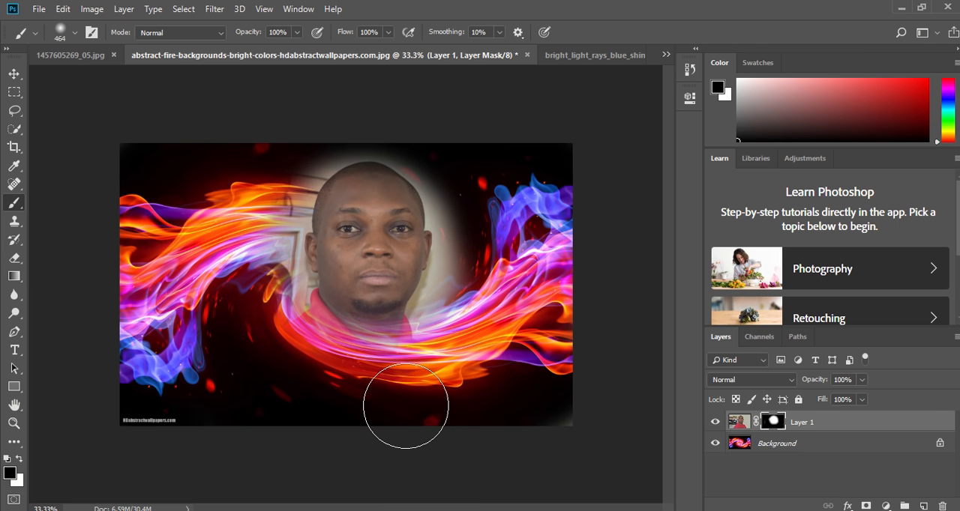
mouse_move(363, 396)
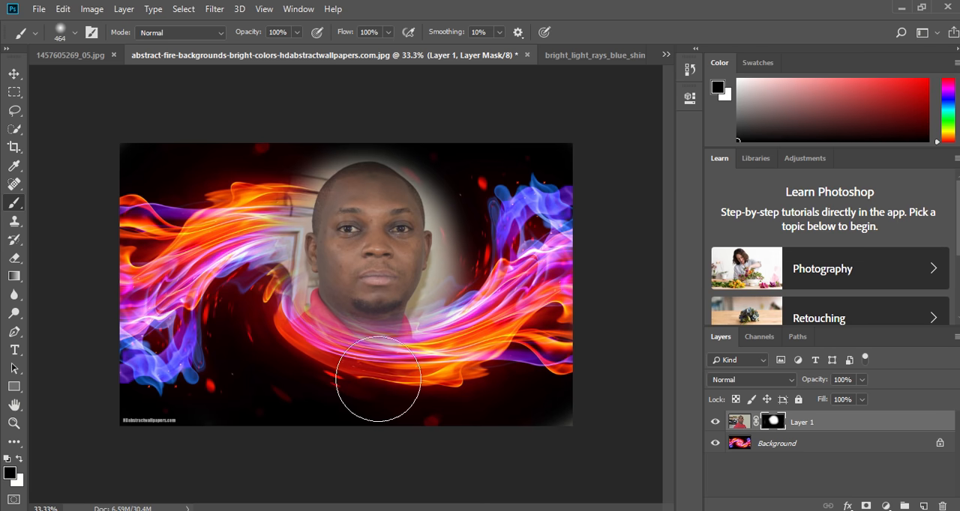
mouse_move(435, 384)
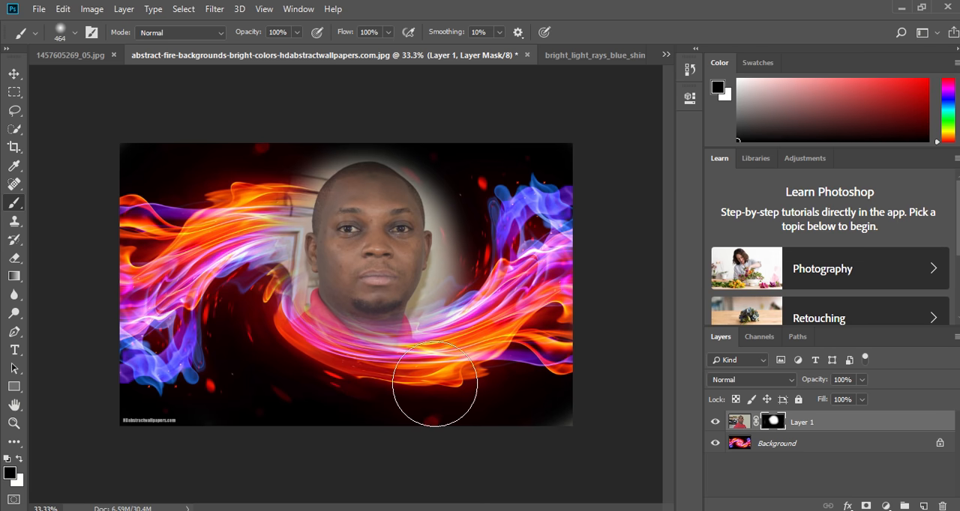
mouse_move(579, 397)
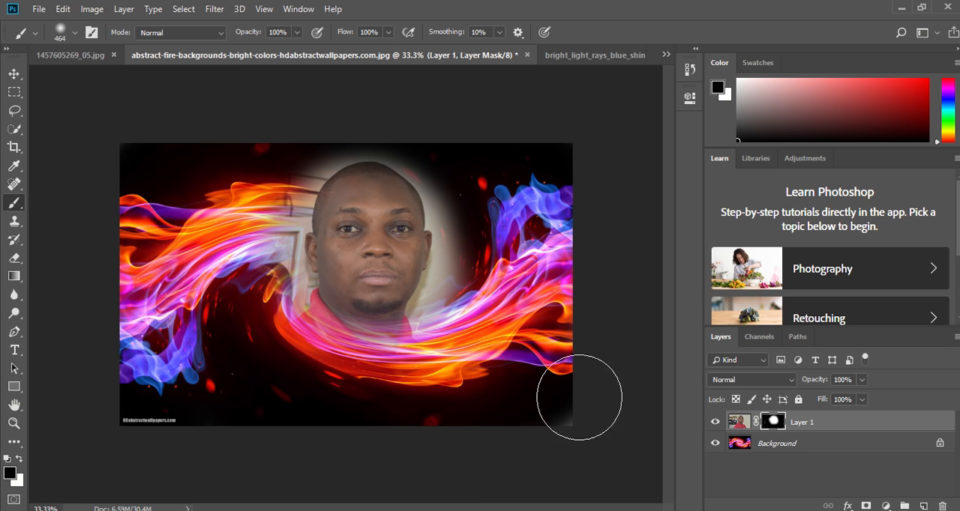
mouse_move(303, 332)
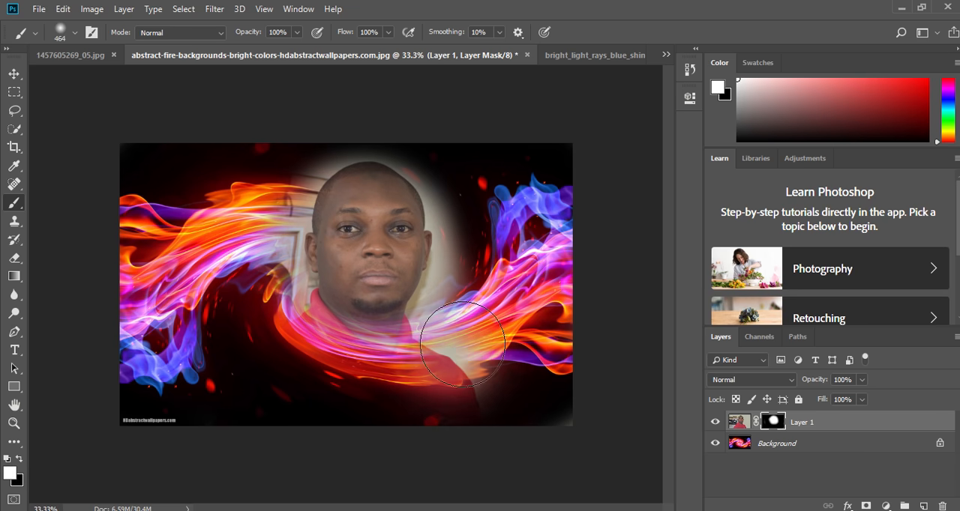
left_click_drag(462, 345, 470, 315)
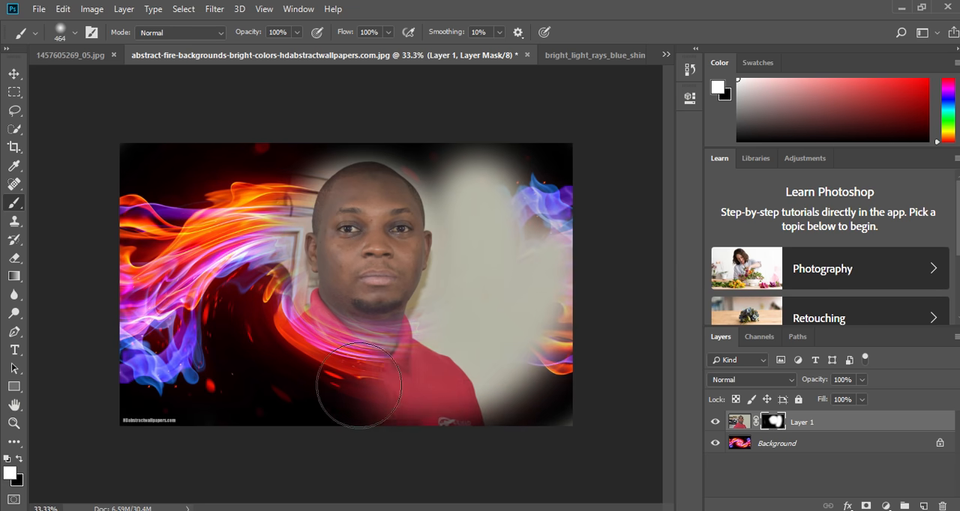
left_click_drag(358, 387, 333, 422)
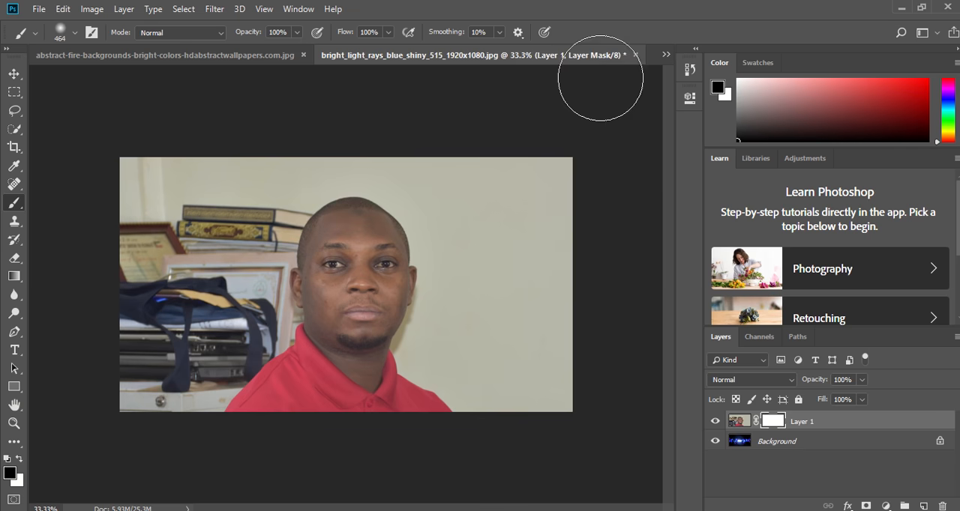
Step: Switch to the glowing smoke document via the tab overflow list
left_click(664, 54)
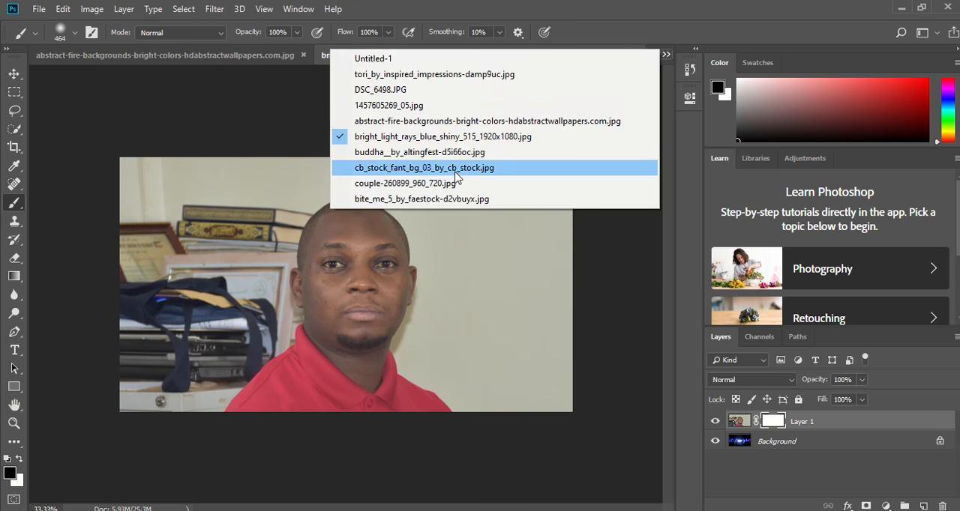
left_click(420, 151)
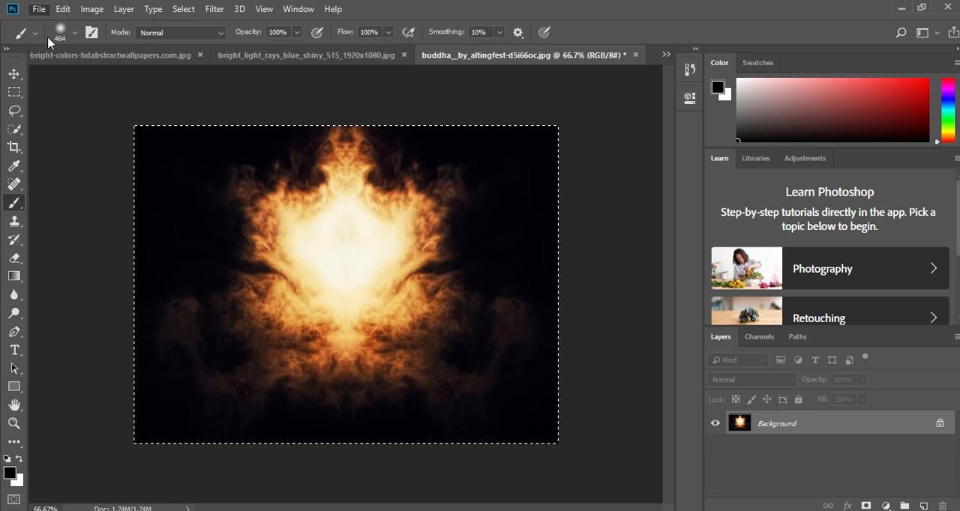
Step: Start File > Open and select the silver-jewellery portrait in the lady folder
left_click(39, 9)
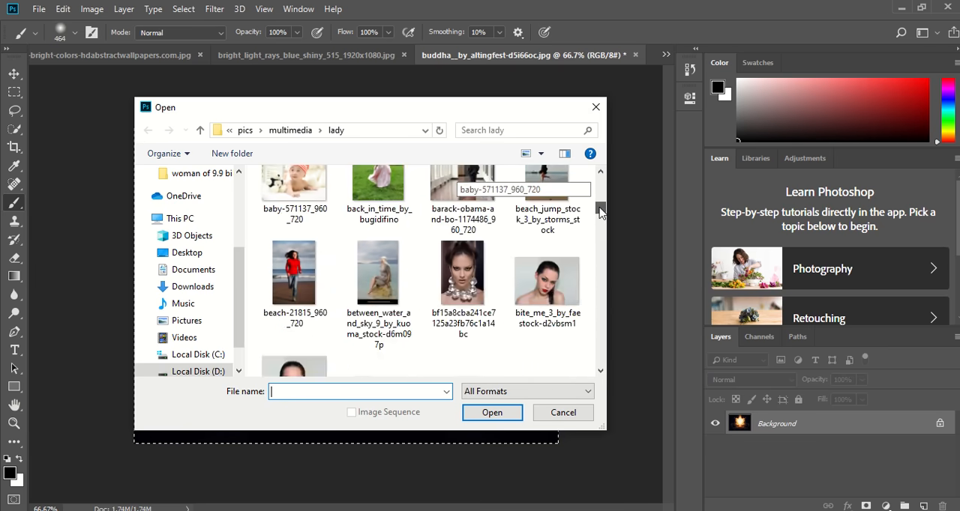
scroll("up", 3)
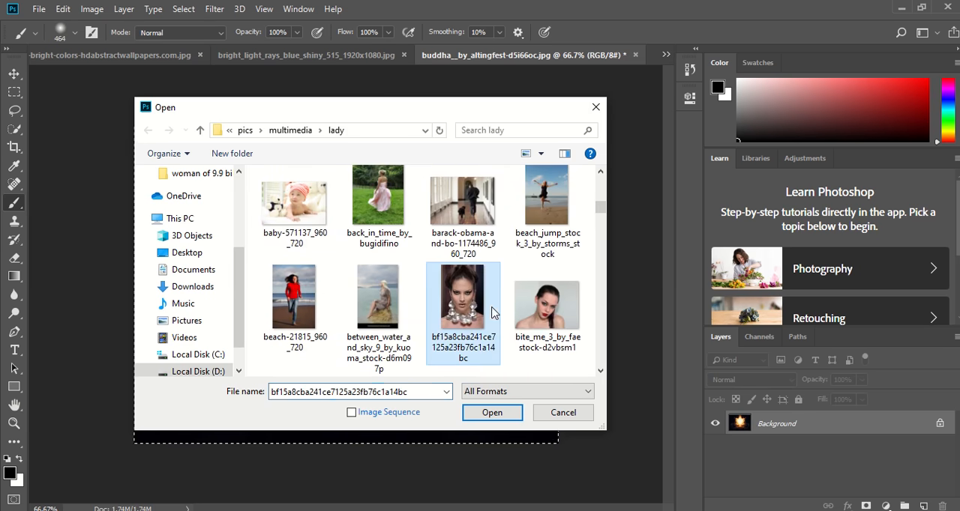
left_click(492, 412)
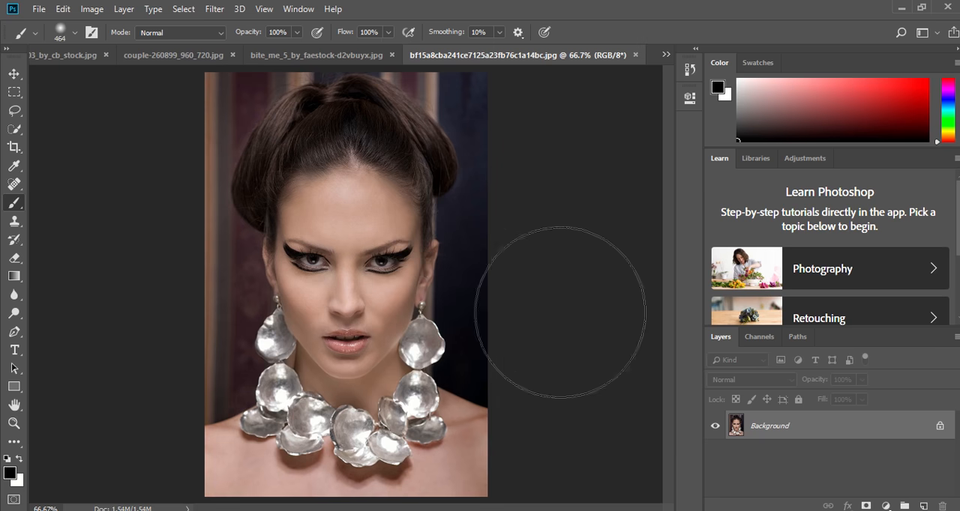
mouse_move(513, 318)
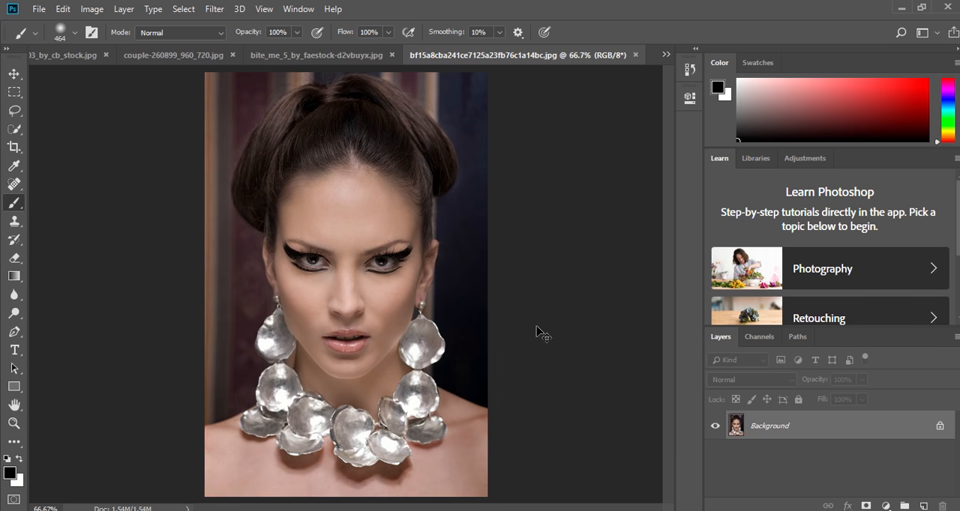
Step: Select all, visit the couple-on-bench document, then return to the glowing smoke document
key("ctrl+a")
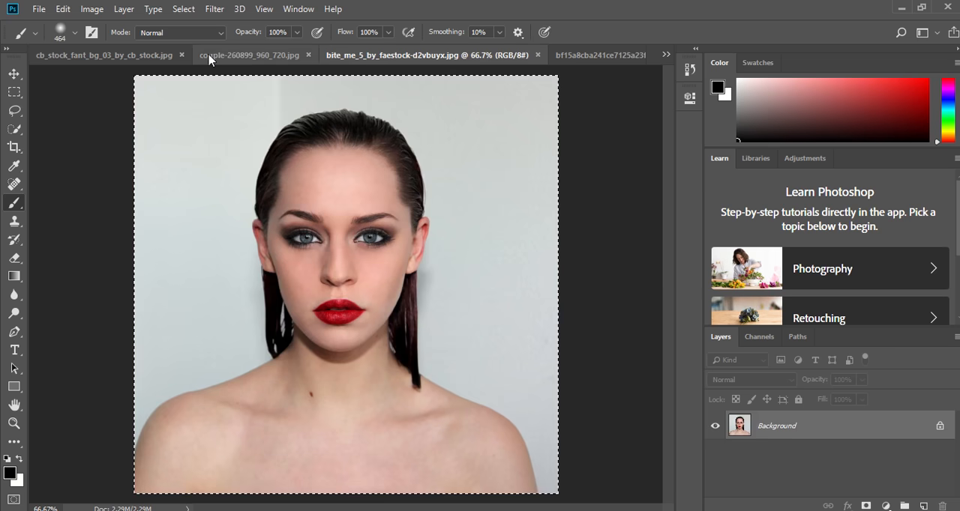
left_click(249, 54)
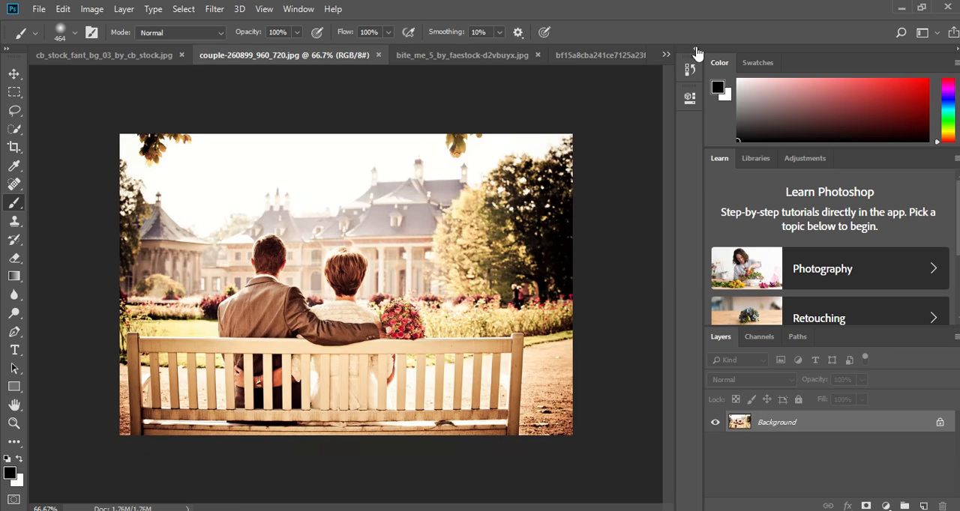
left_click(687, 69)
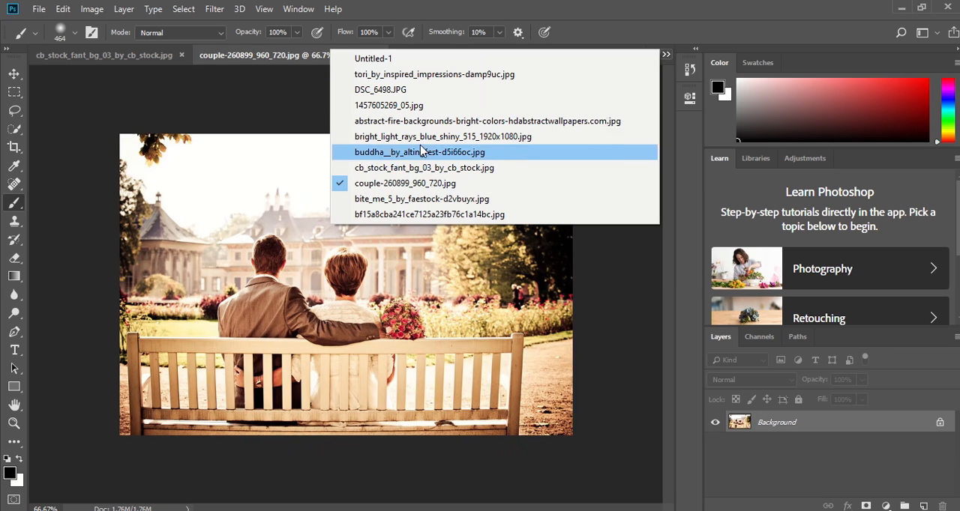
left_click(420, 152)
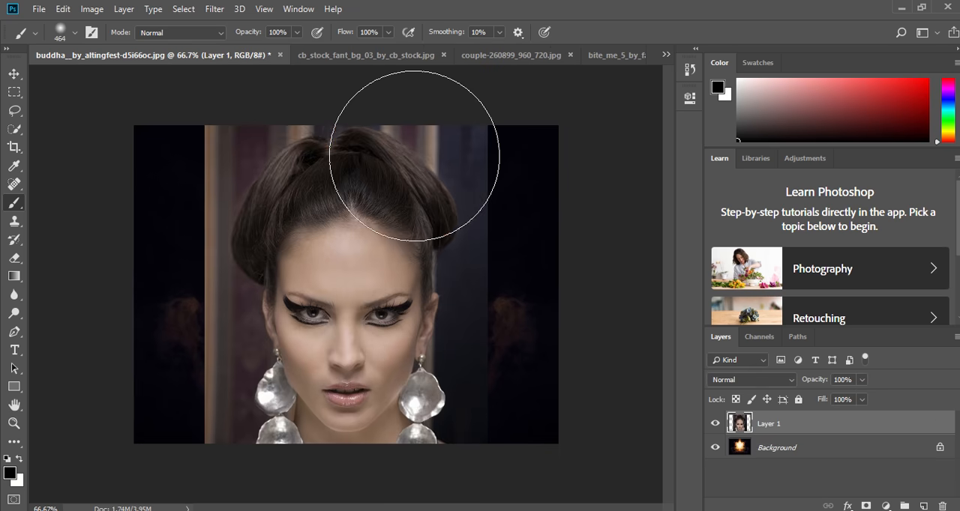
mouse_move(442, 225)
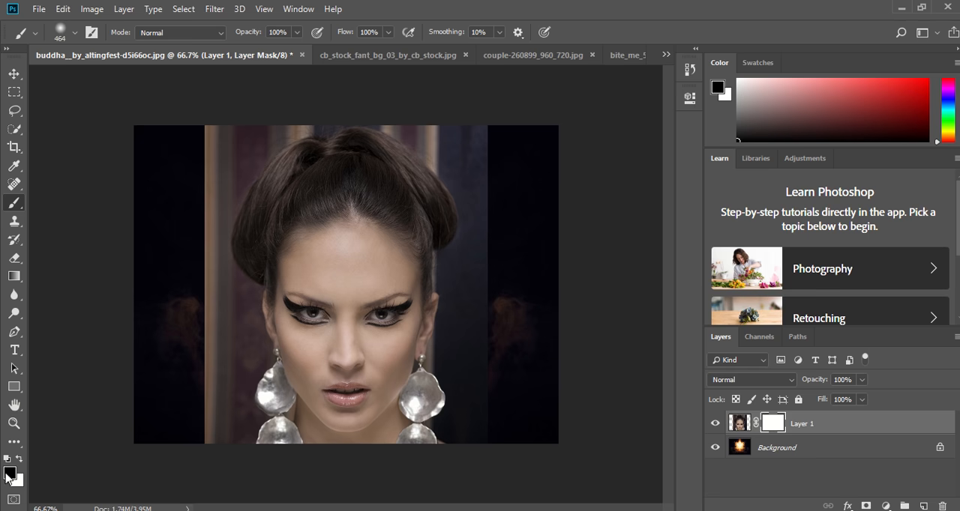
mouse_move(12, 199)
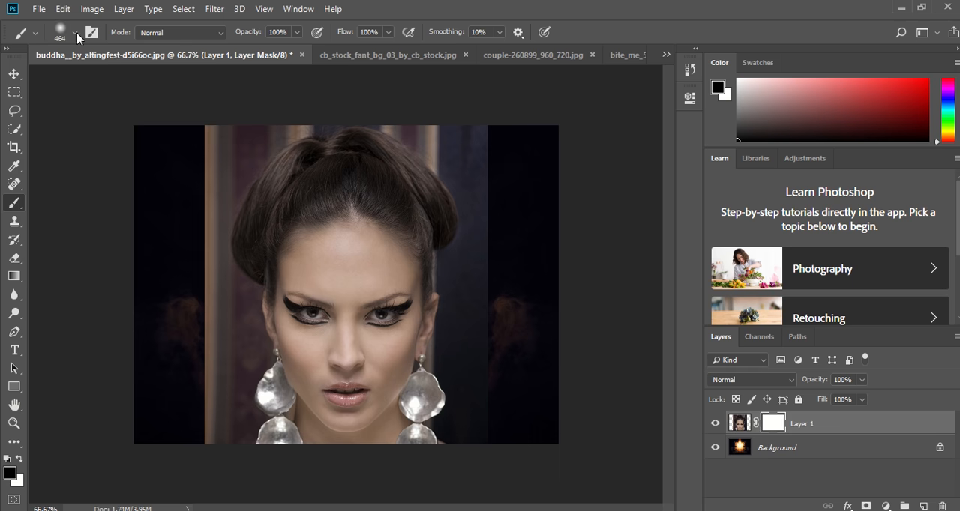
Step: Adjust the soft brush and hide the dark backdrop above the hair and beside the face
left_click(34, 33)
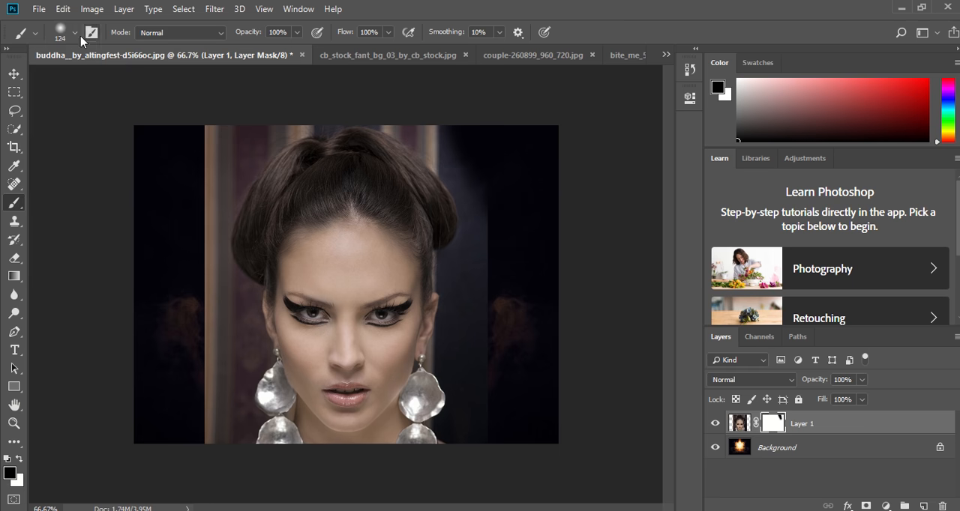
left_click(75, 33)
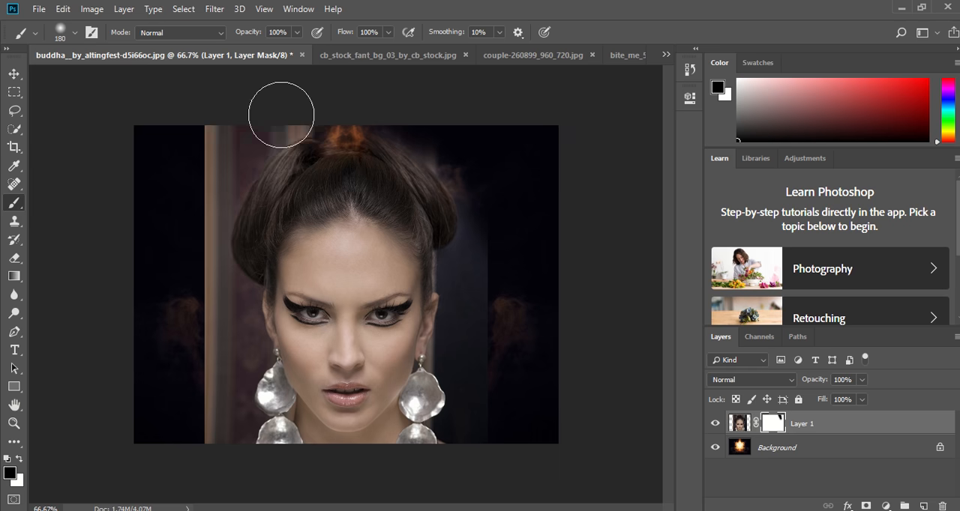
left_click_drag(281, 114, 189, 308)
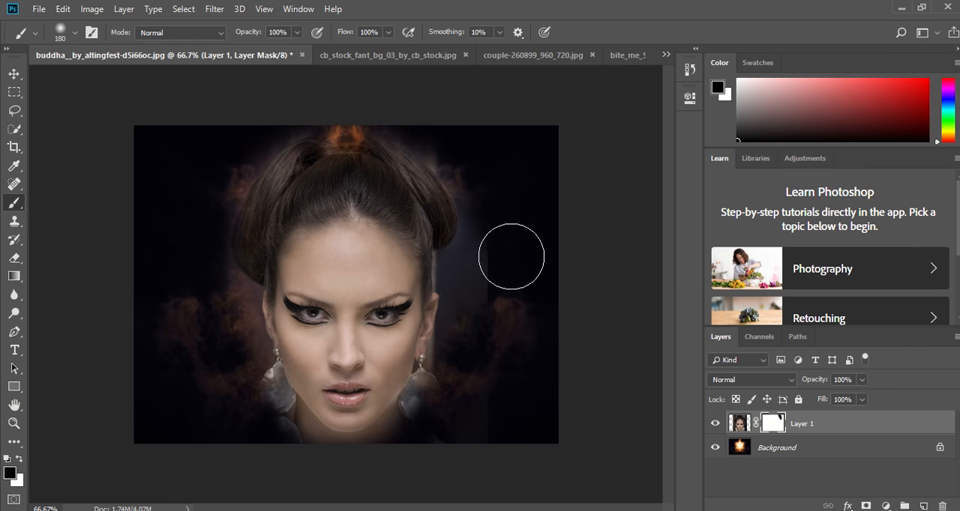
left_click_drag(513, 256, 320, 459)
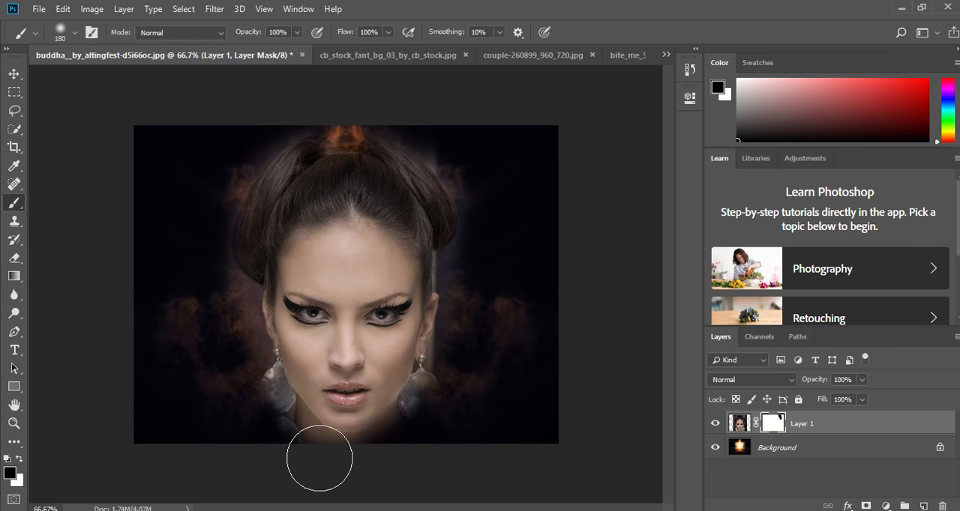
Step: Fade out the earrings and reveal flames around the top of her head
left_click_drag(318, 459, 423, 148)
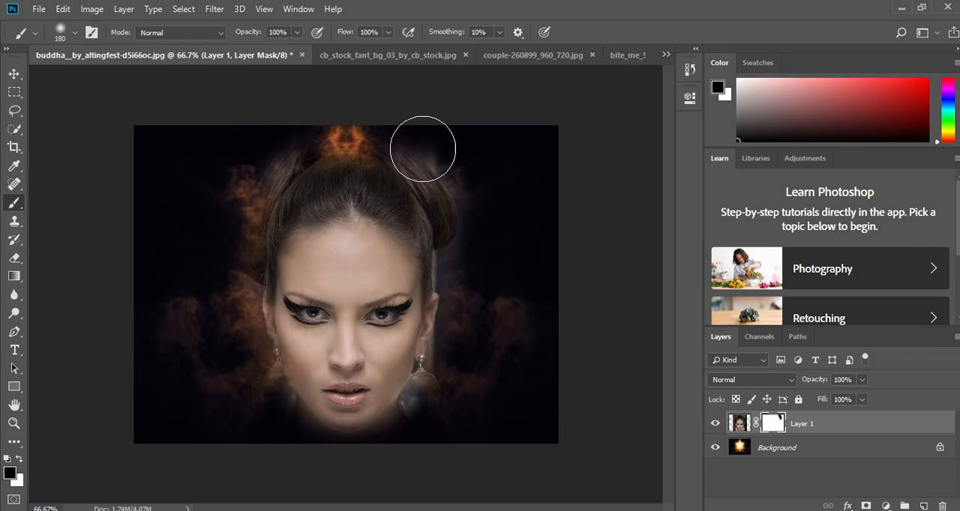
left_click_drag(423, 149, 393, 156)
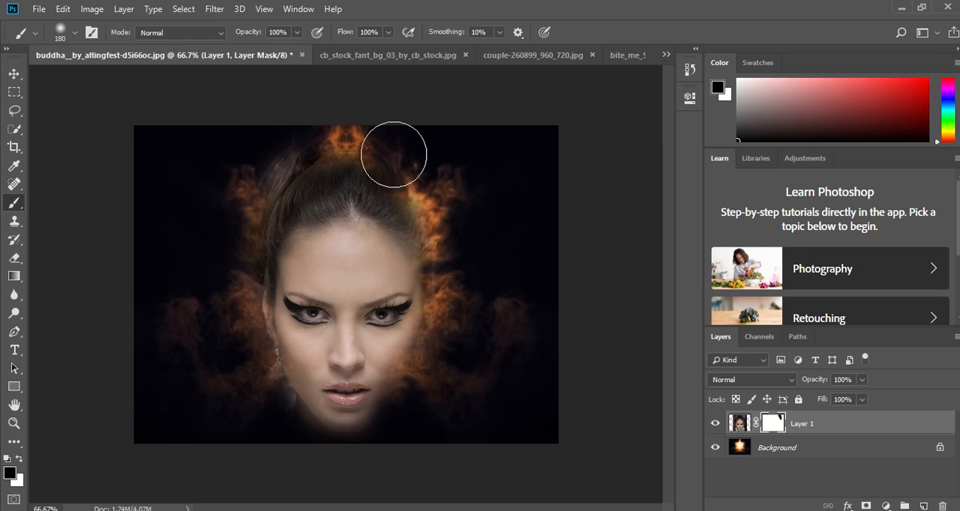
left_click_drag(393, 153, 383, 168)
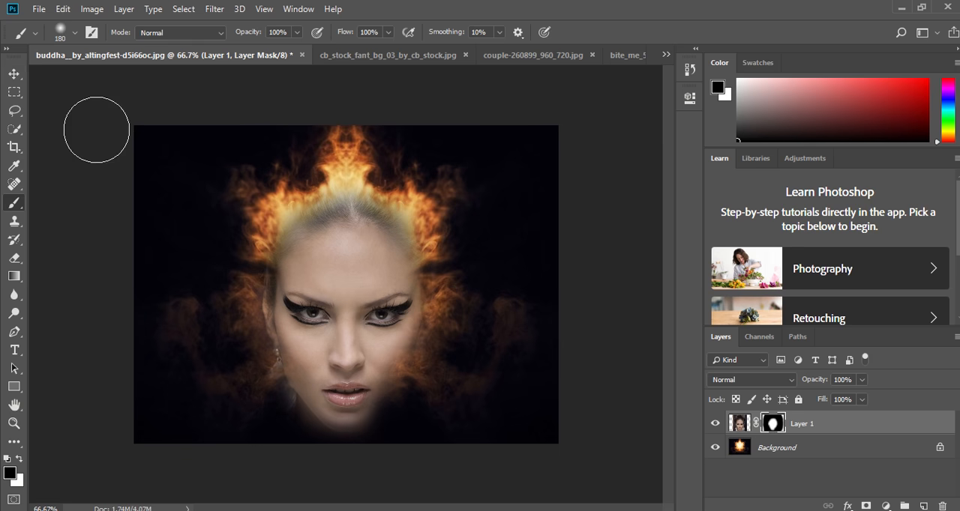
left_click(13, 74)
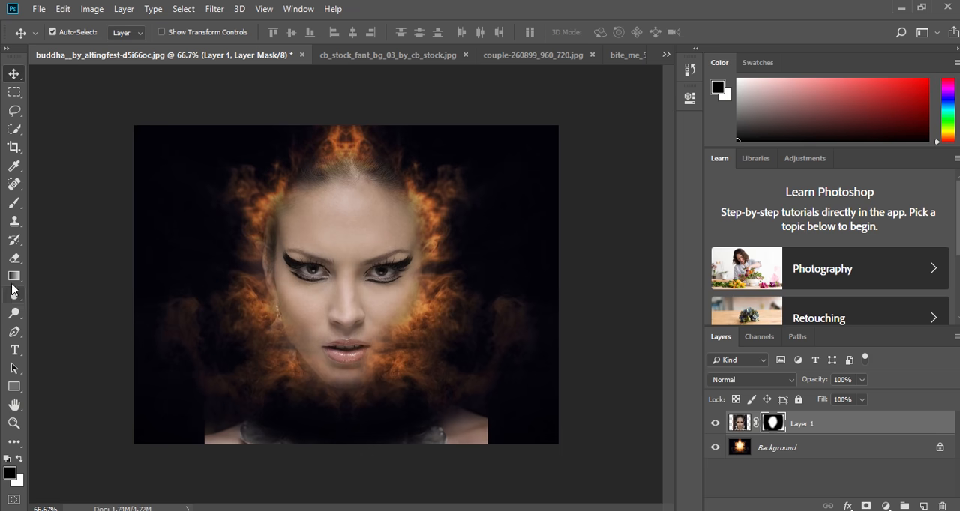
mouse_move(14, 220)
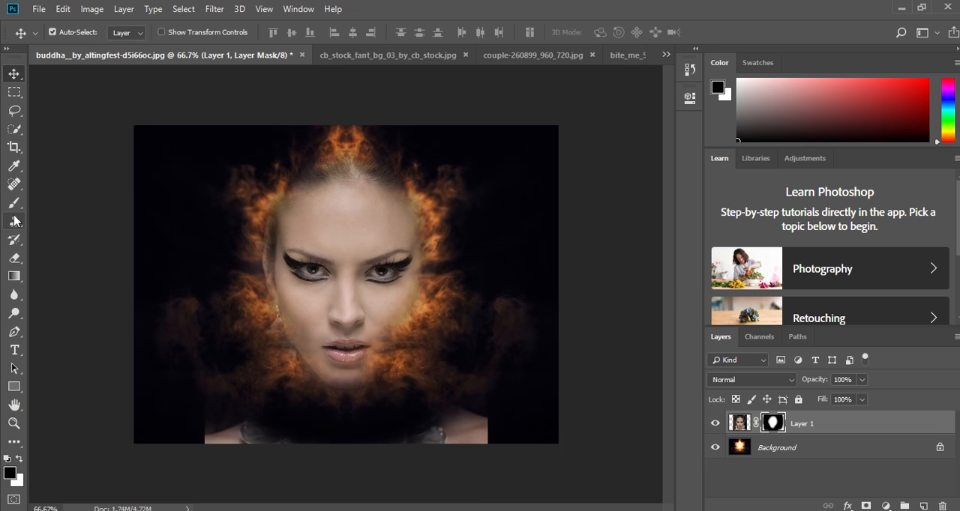
Step: Return to the Brush tool to resume painting the mask
left_click(15, 202)
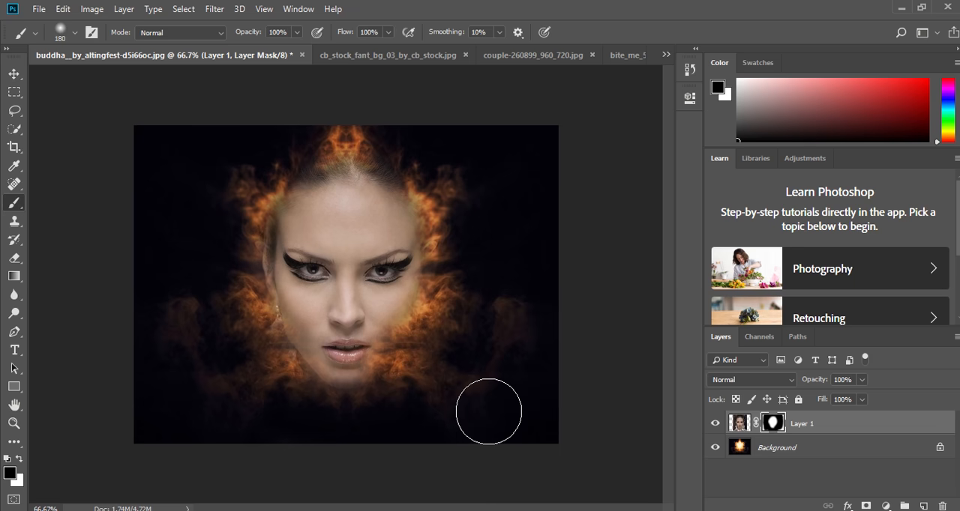
mouse_move(360, 419)
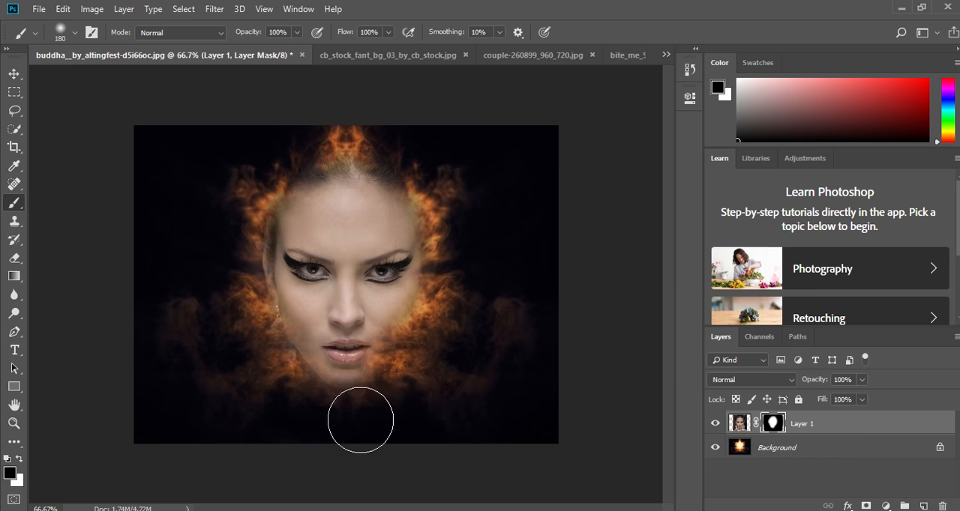
mouse_move(476, 417)
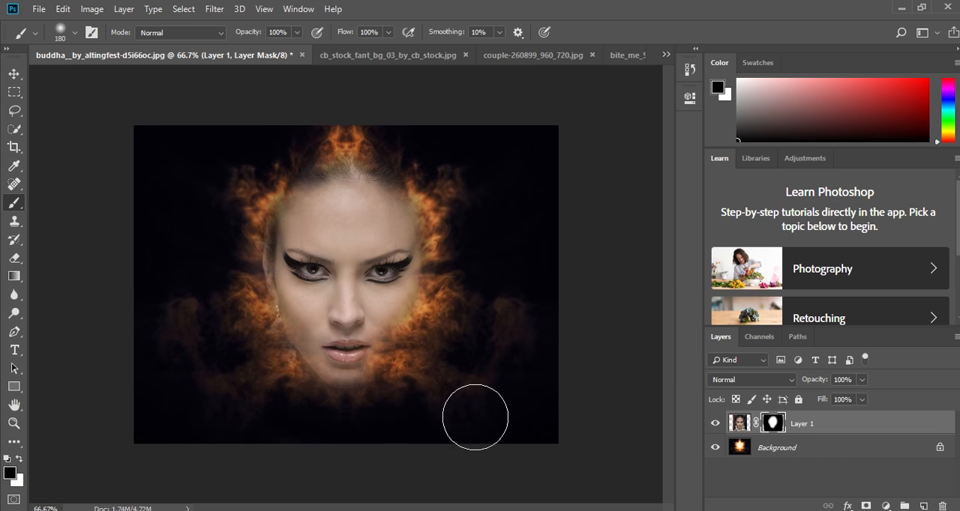
mouse_move(352, 353)
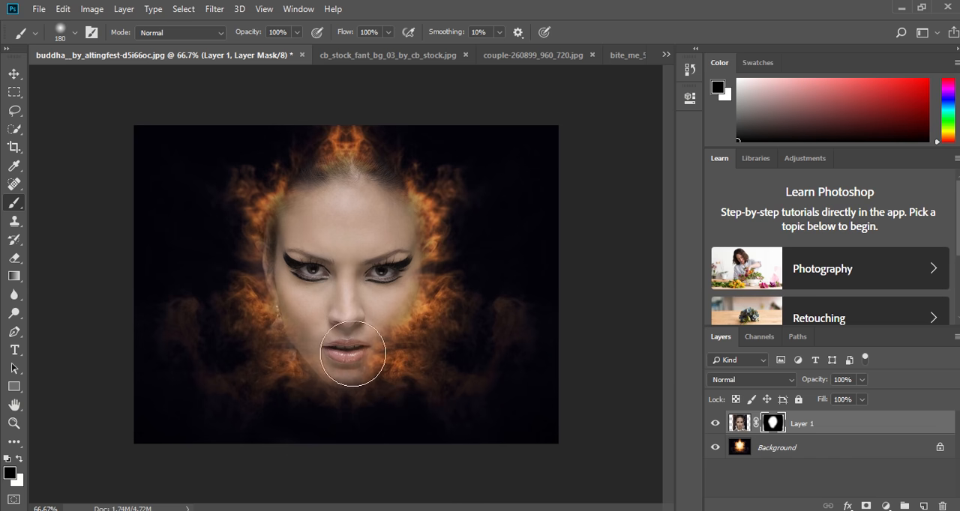
mouse_move(476, 67)
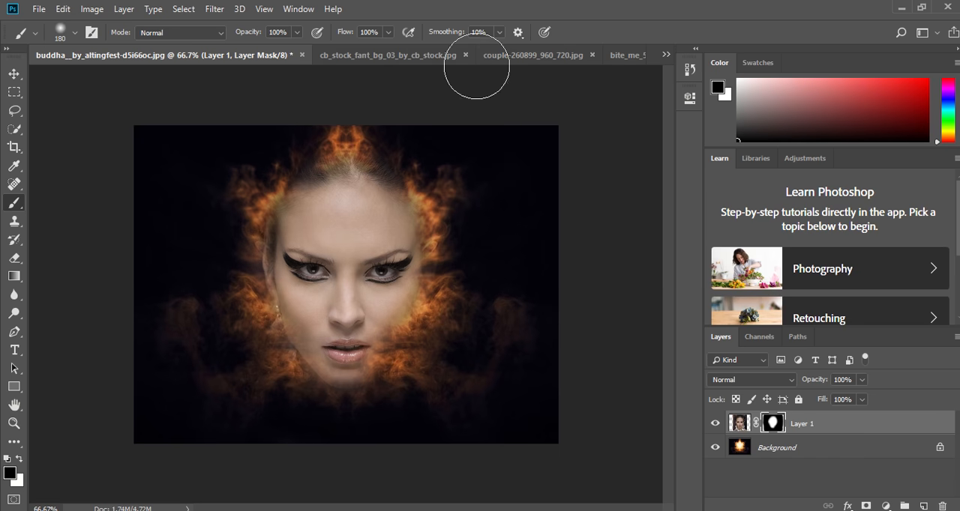
mouse_move(418, 66)
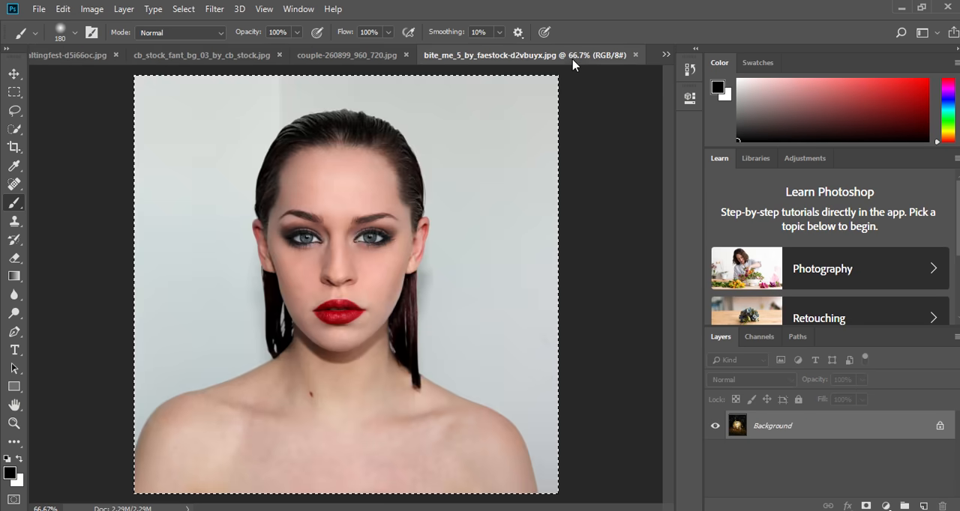
Step: Cycle through open documents: silver-necklace portrait, couple on bench, light rays and others
left_click(665, 54)
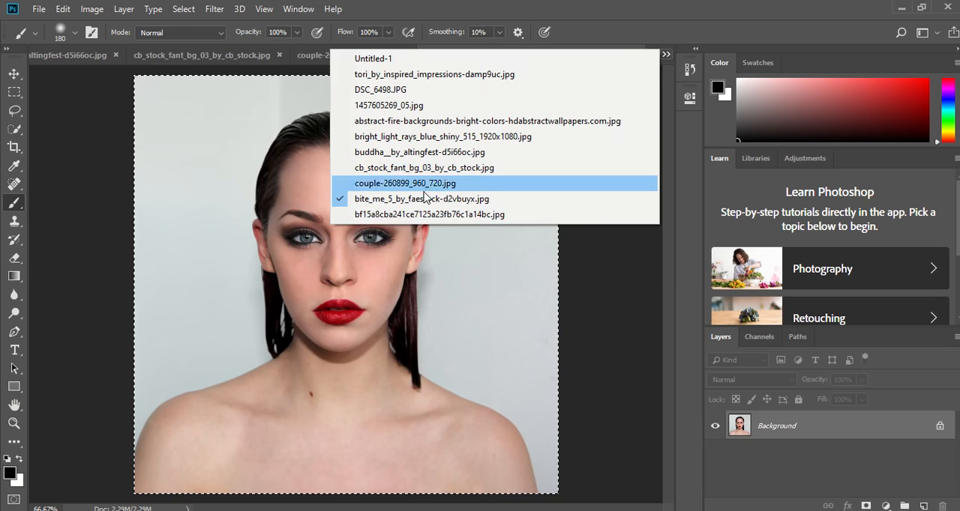
left_click(429, 214)
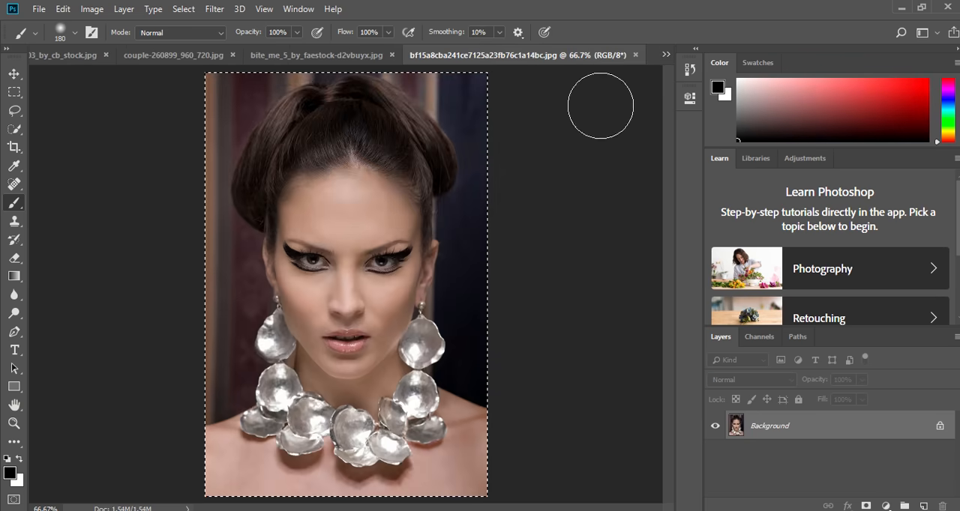
left_click(666, 54)
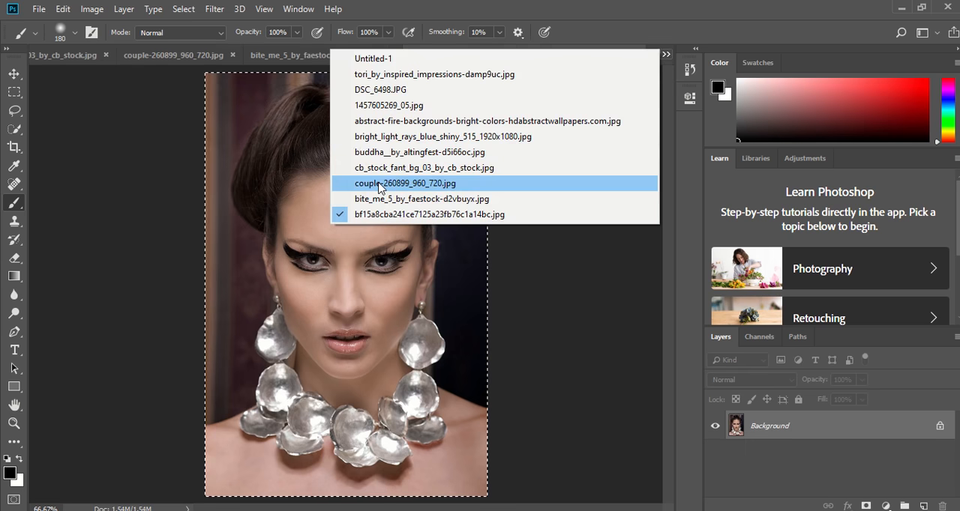
left_click(405, 183)
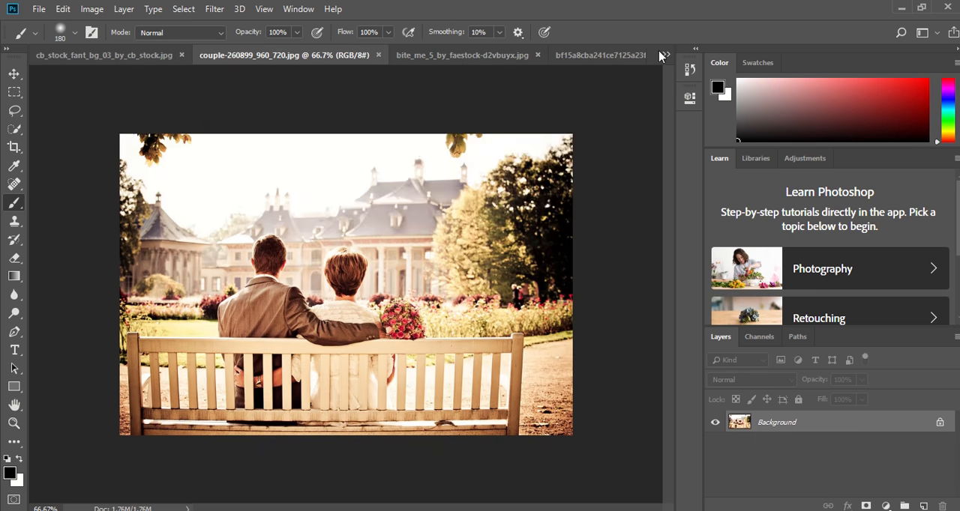
left_click(663, 49)
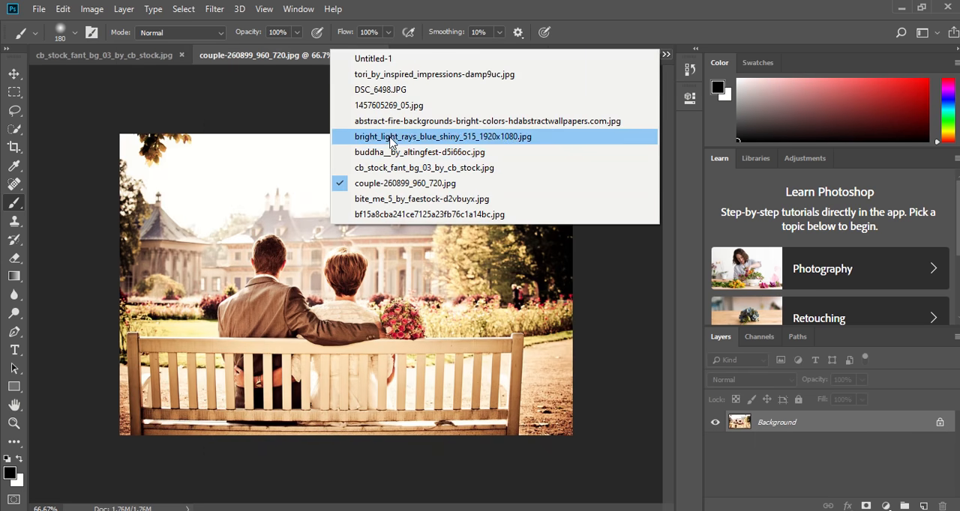
left_click(442, 135)
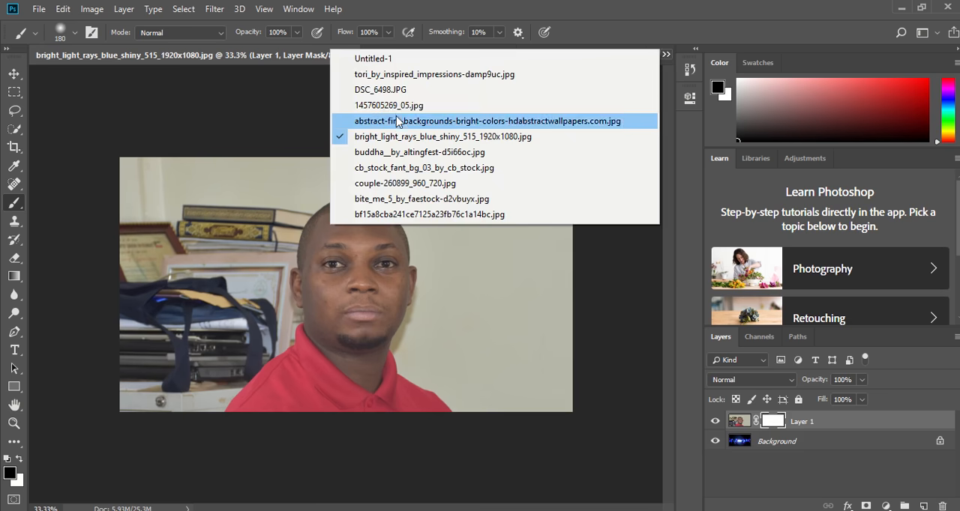
left_click(388, 105)
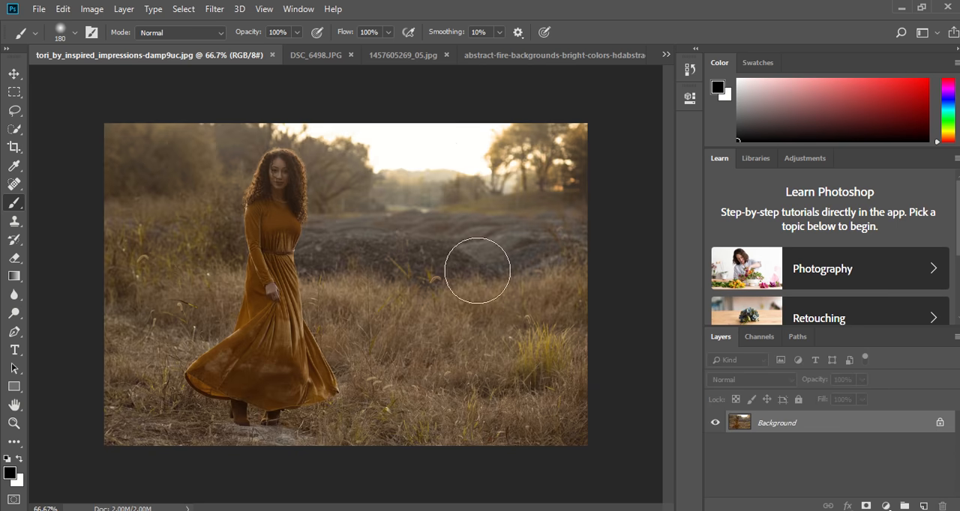
mouse_move(449, 212)
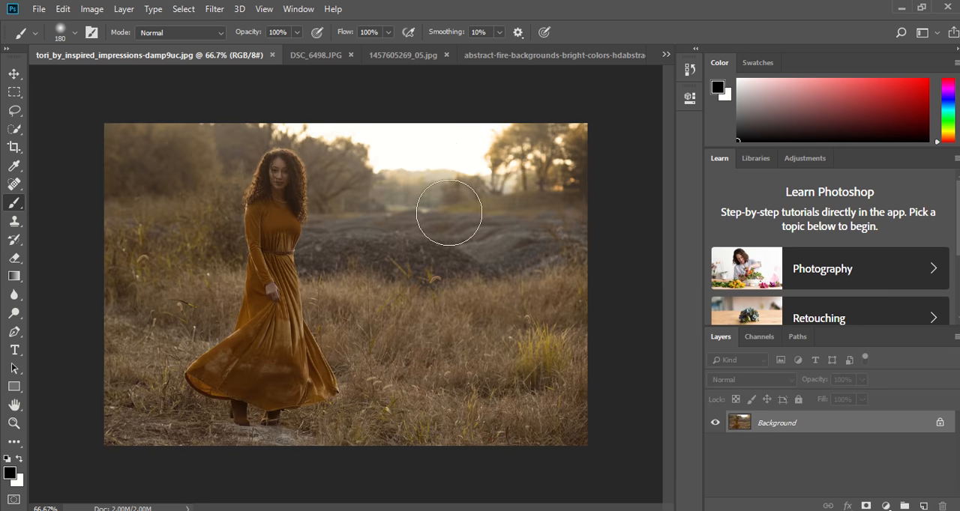
left_click(666, 54)
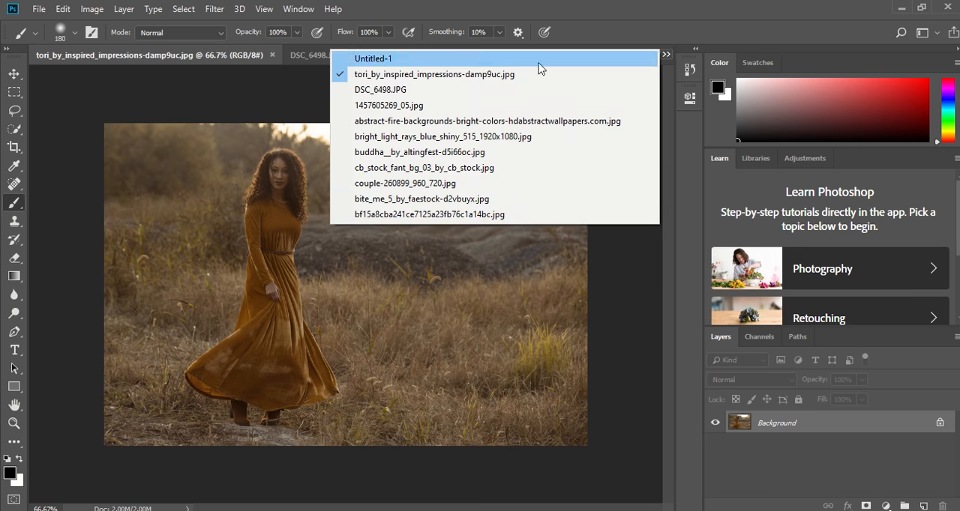
mouse_move(408, 207)
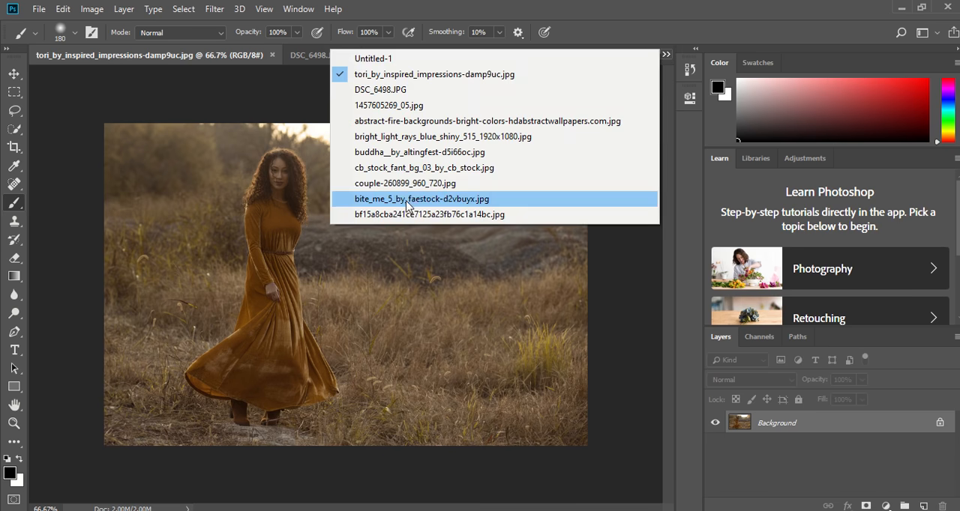
left_click(420, 152)
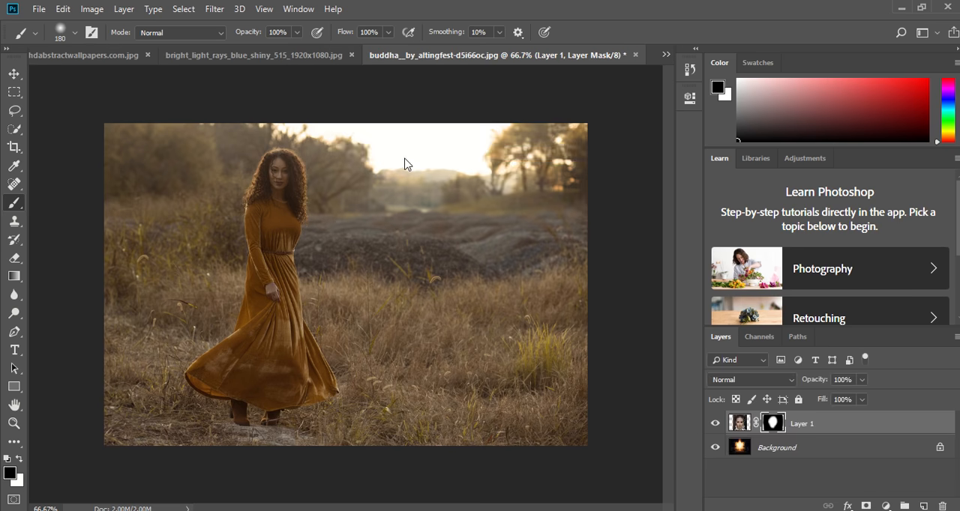
Step: Visit the man in red, couple, red-lipped portrait and glass sphere, ending on the woman in orange
left_click(666, 54)
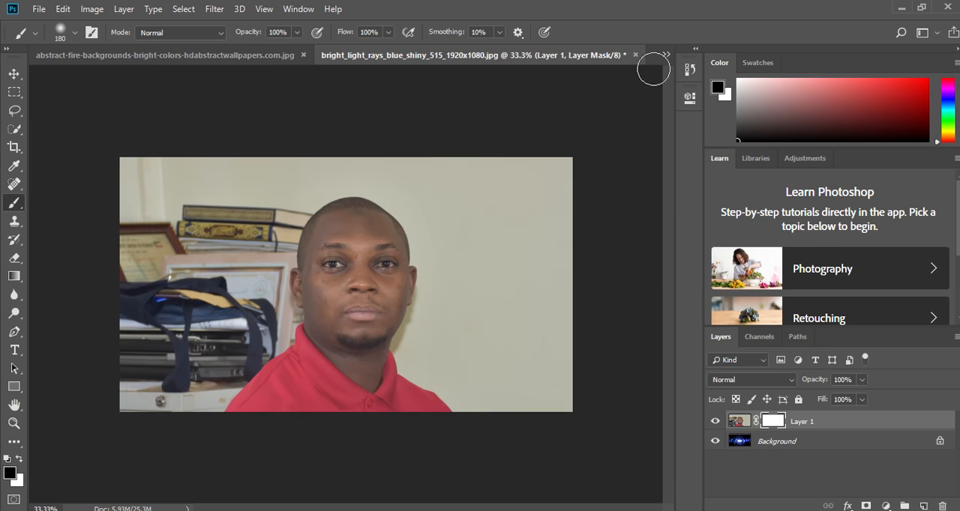
left_click(666, 54)
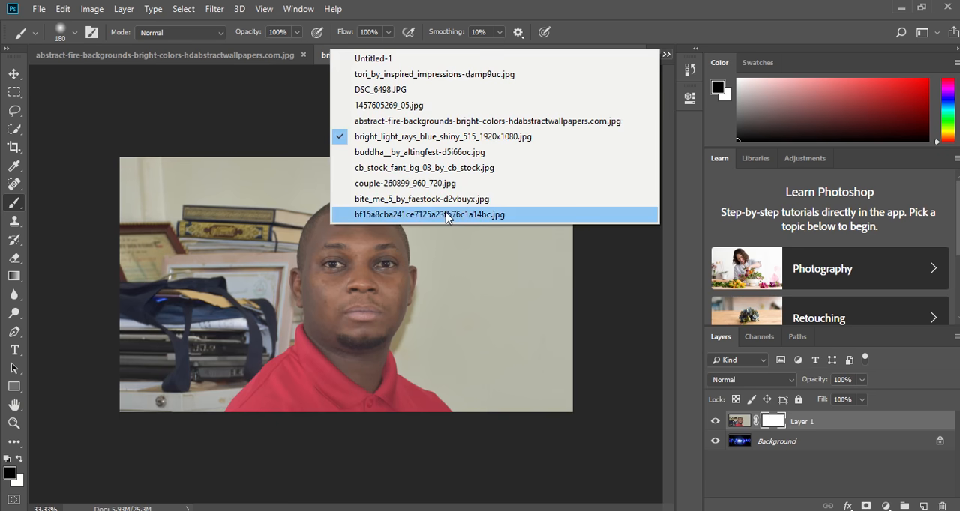
left_click(404, 182)
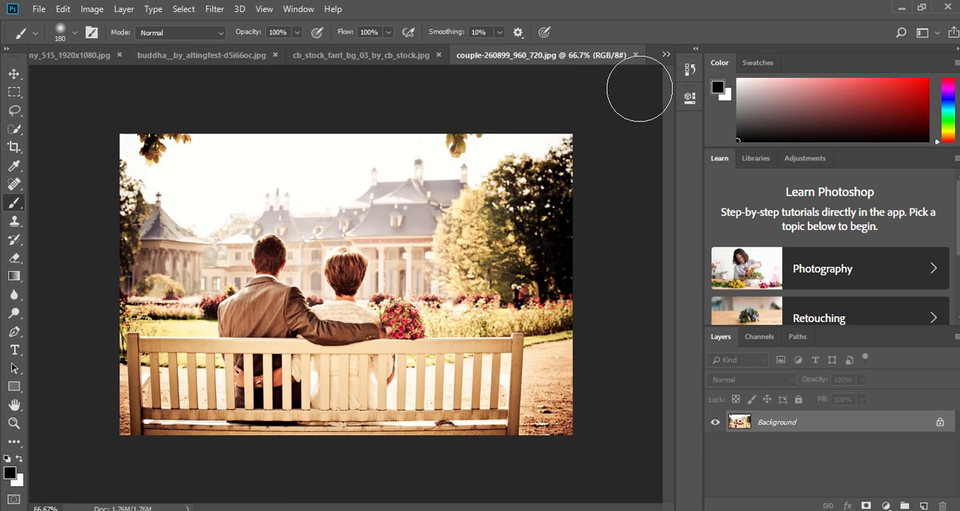
left_click(666, 54)
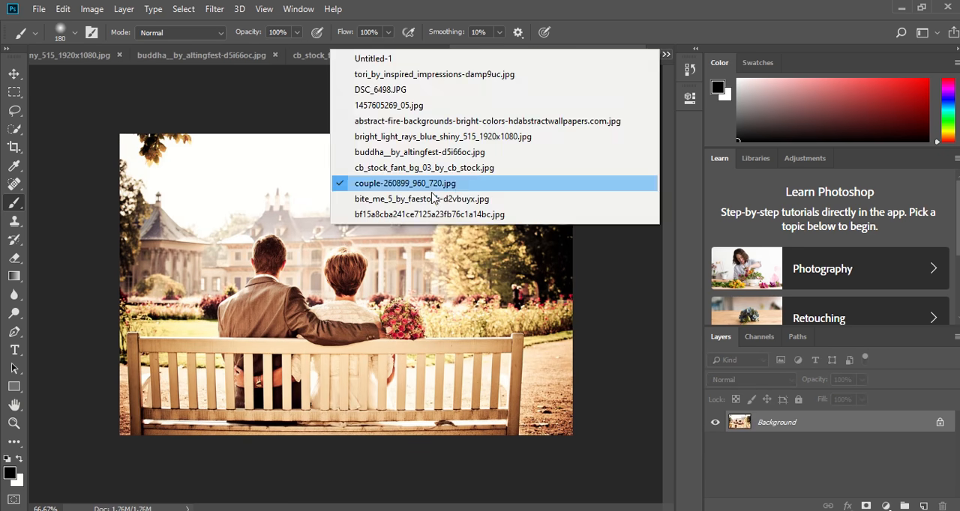
left_click(421, 198)
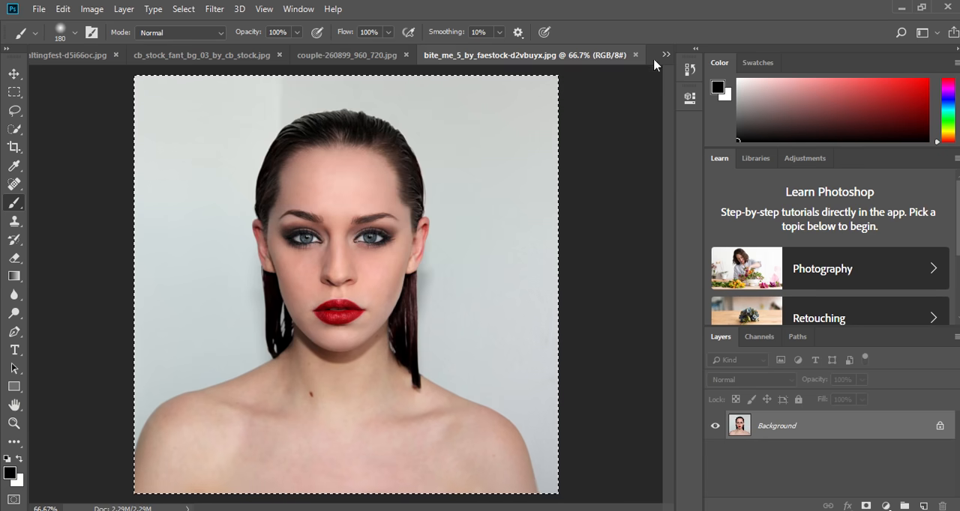
left_click(201, 54)
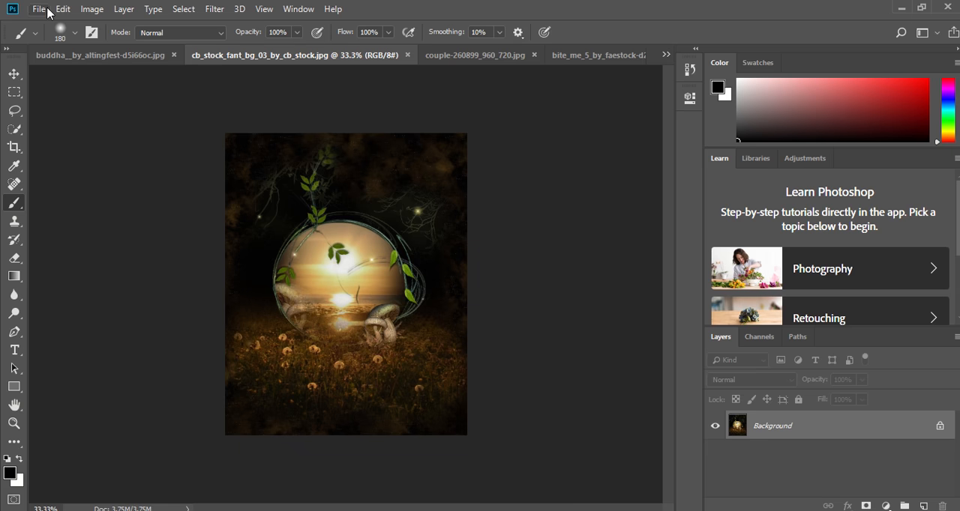
mouse_move(390, 186)
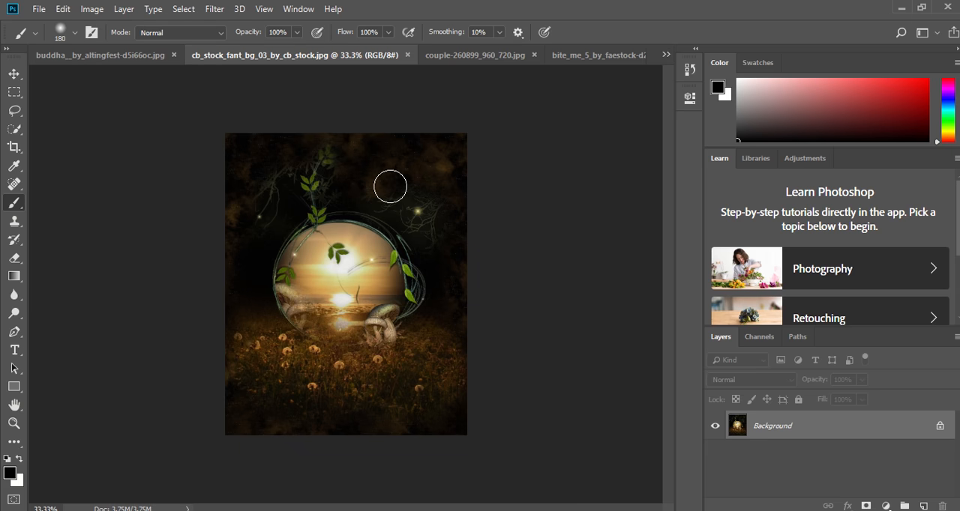
left_click(666, 54)
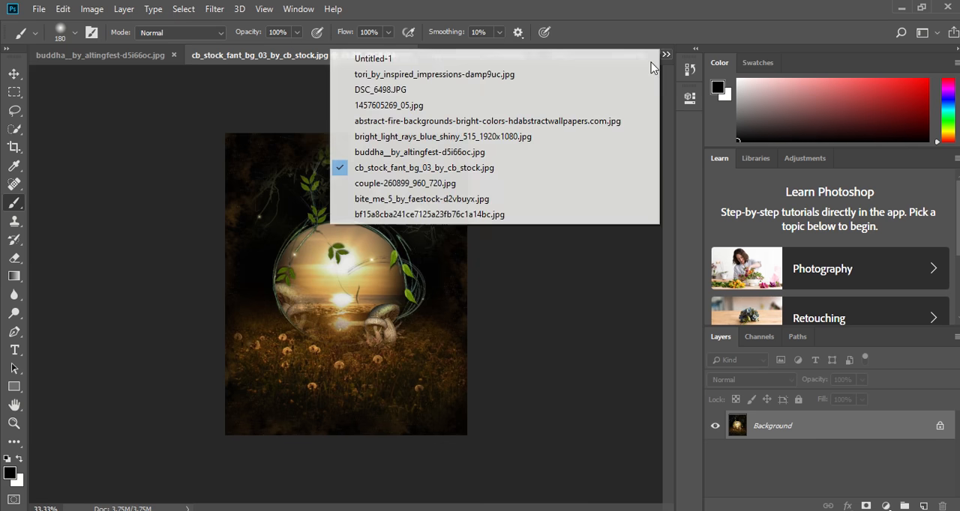
left_click(435, 74)
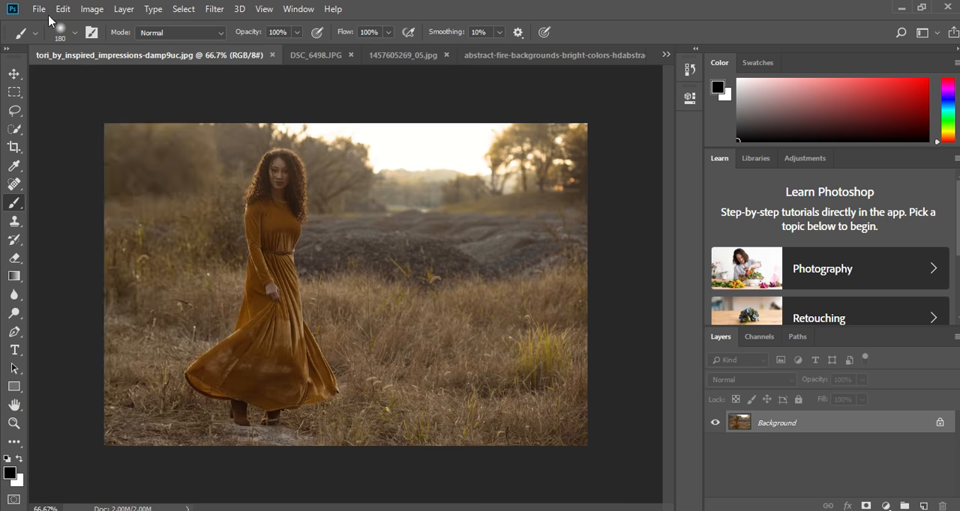
Step: Open 11.jpg, the mountain-road landscape, from the pics > multimedia > Cracked folder
left_click(39, 9)
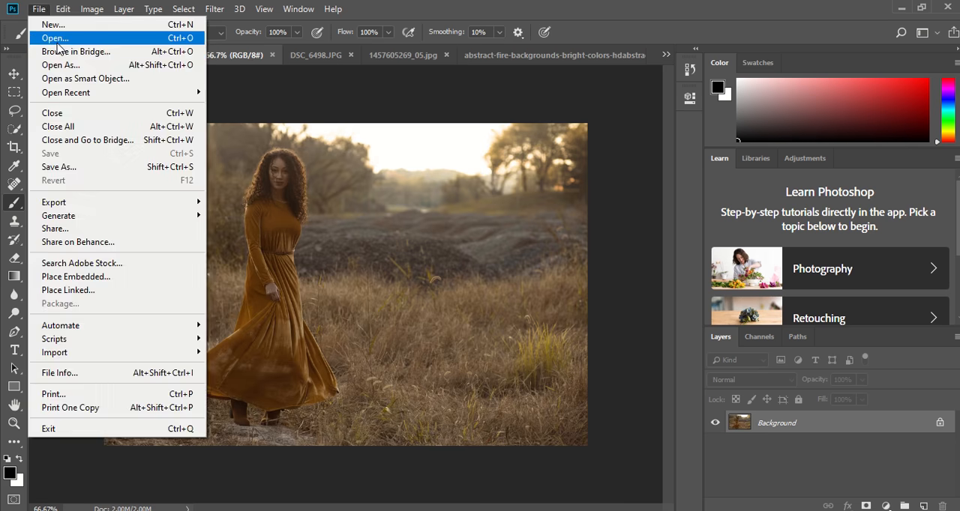
left_click(54, 37)
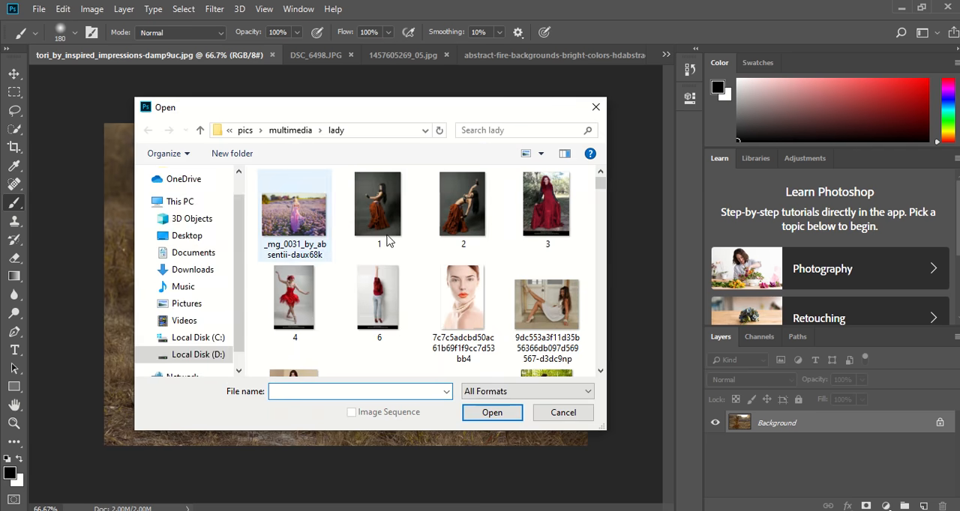
scroll("up", 3)
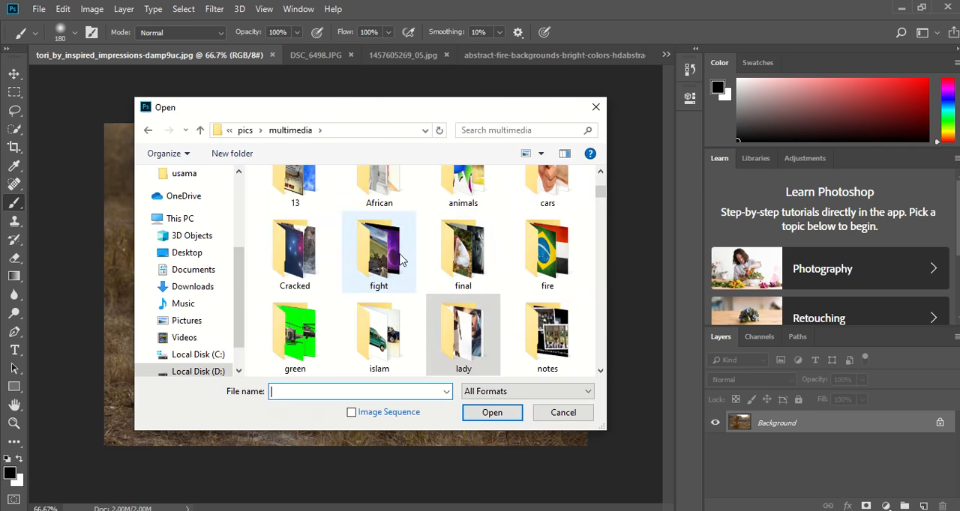
left_click(293, 252)
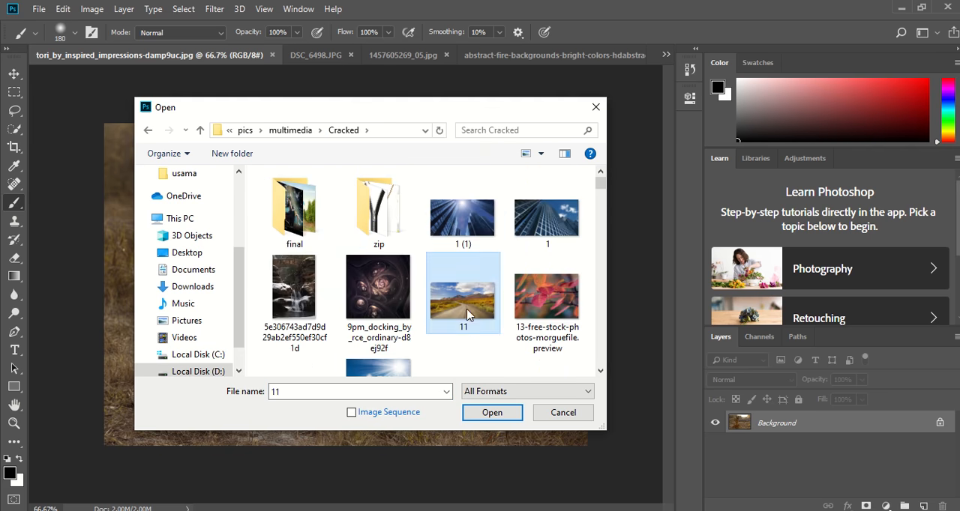
left_click(492, 412)
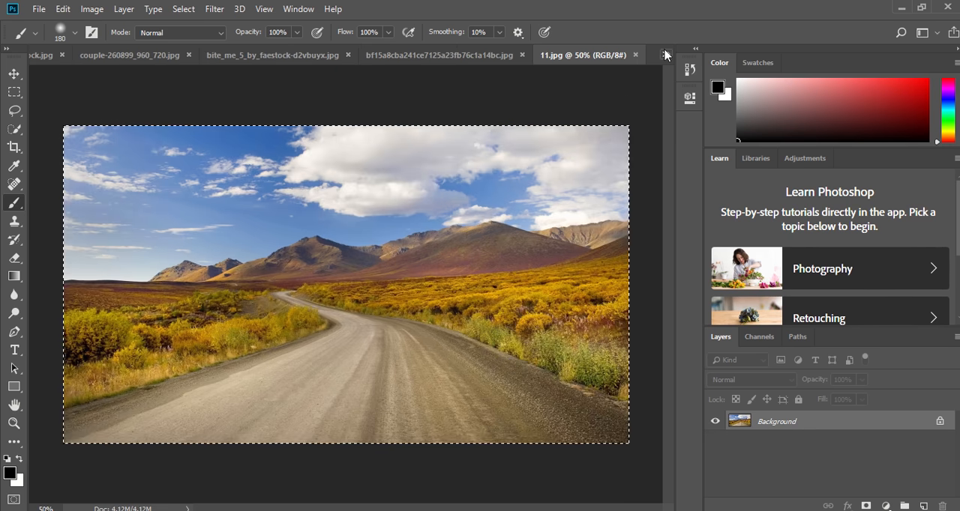
Step: Switch from the landscape document back to the orange-dress photo via the document tab list
left_click(666, 47)
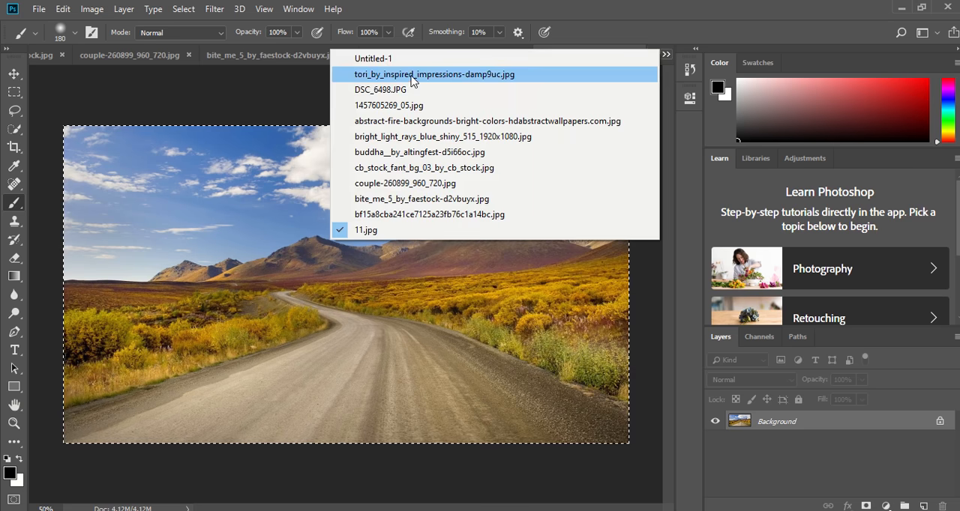
left_click(433, 73)
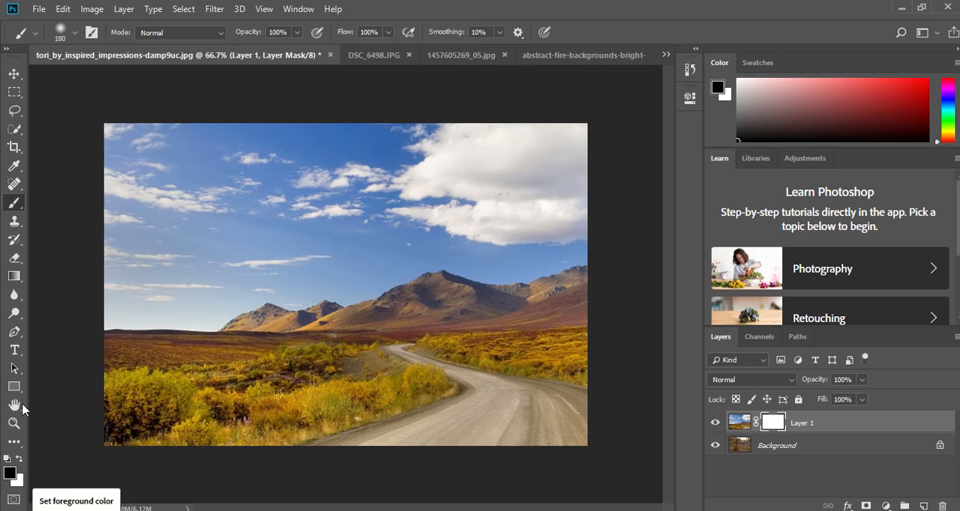
mouse_move(14, 208)
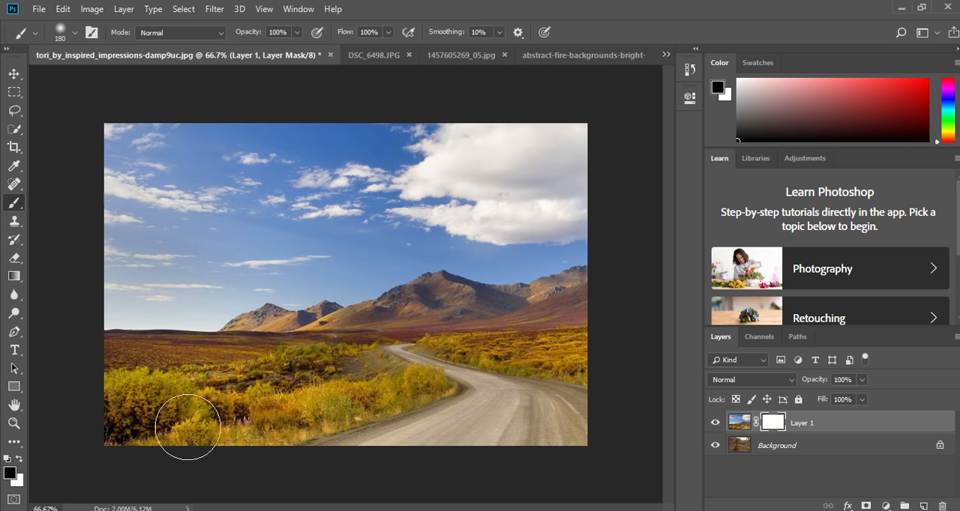
mouse_move(177, 393)
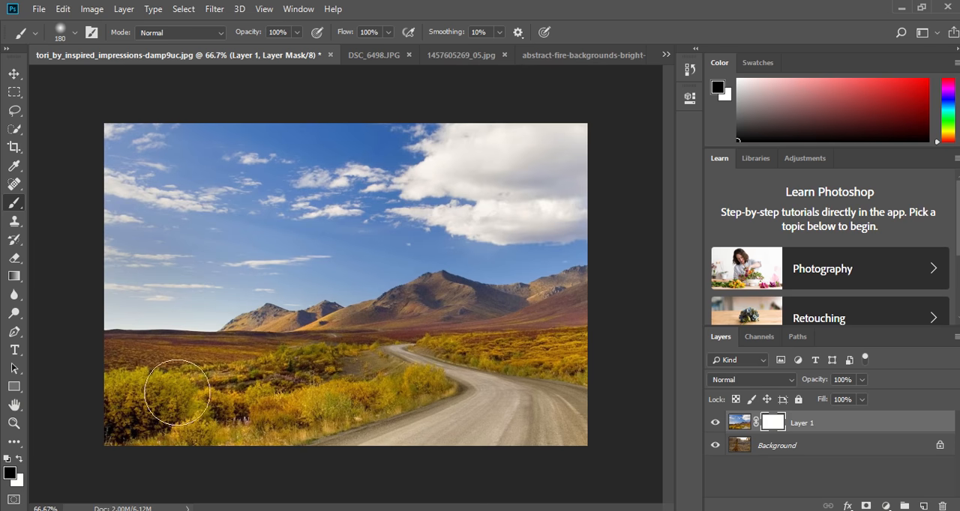
mouse_move(111, 356)
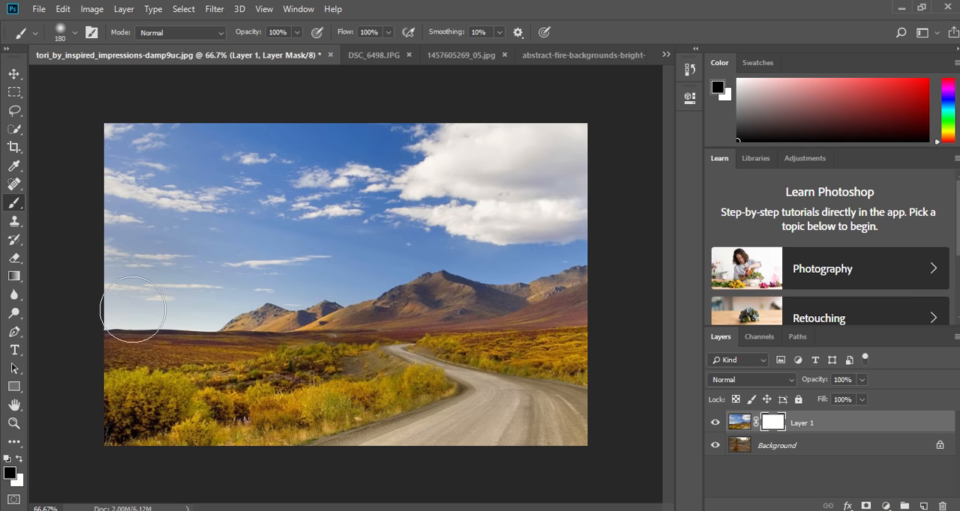
mouse_move(171, 372)
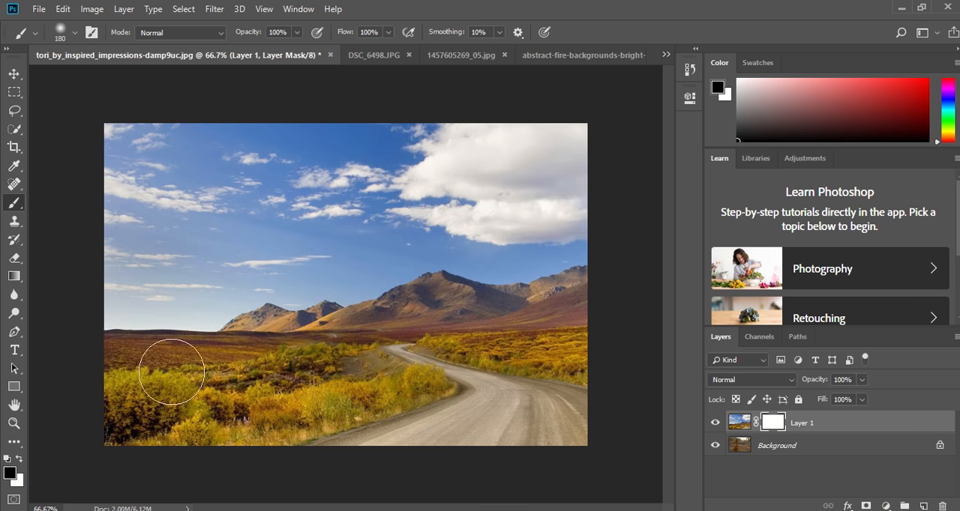
Step: Paint black on the landscape mask over the left side, revealing the woman's dress, head and the dry grass
left_click_drag(171, 372, 124, 372)
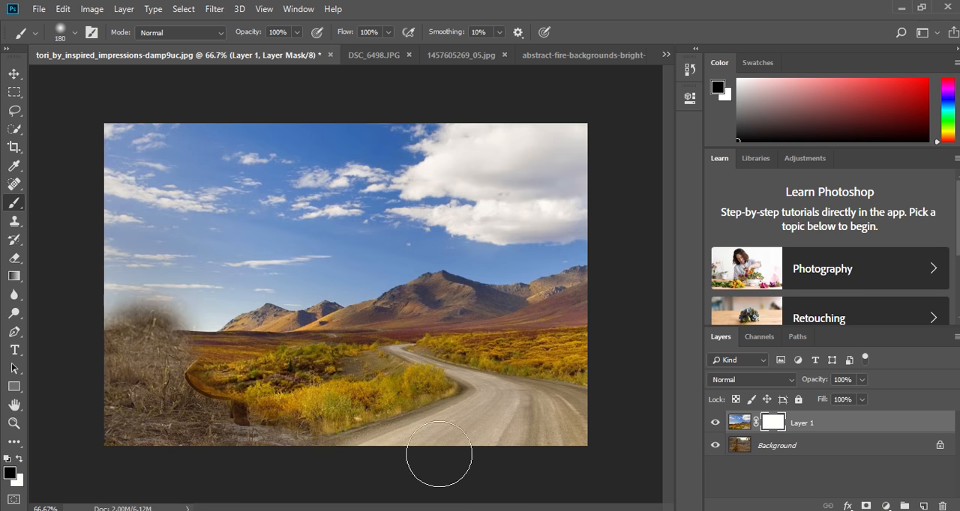
left_click_drag(438, 456, 261, 247)
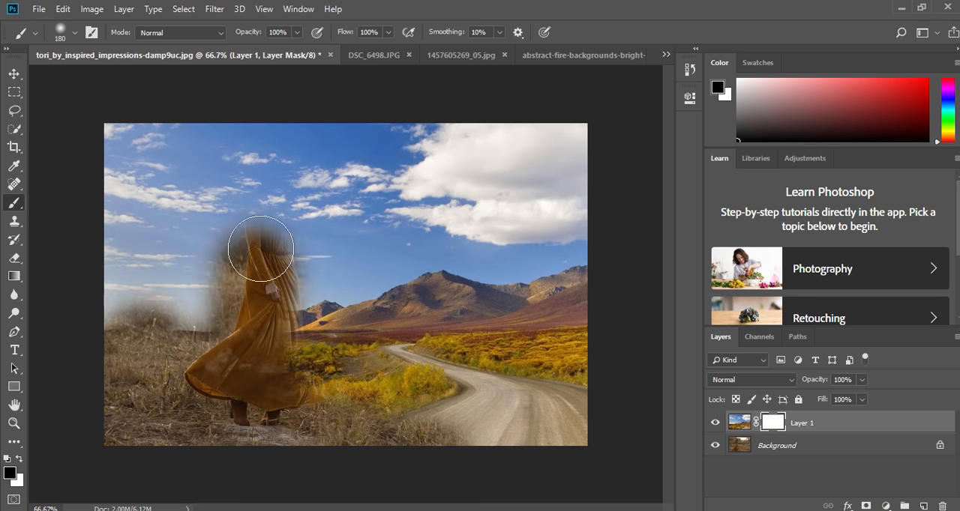
left_click_drag(261, 247, 313, 395)
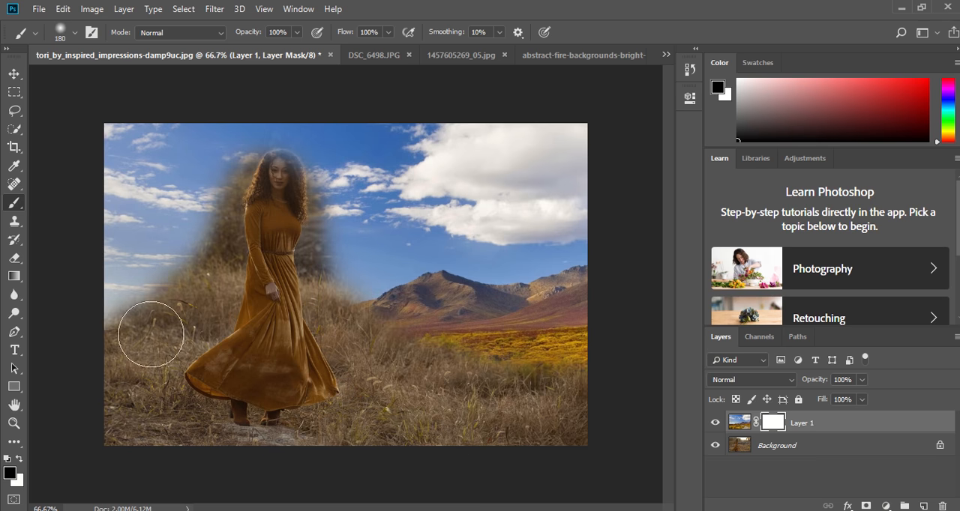
left_click_drag(150, 332, 189, 177)
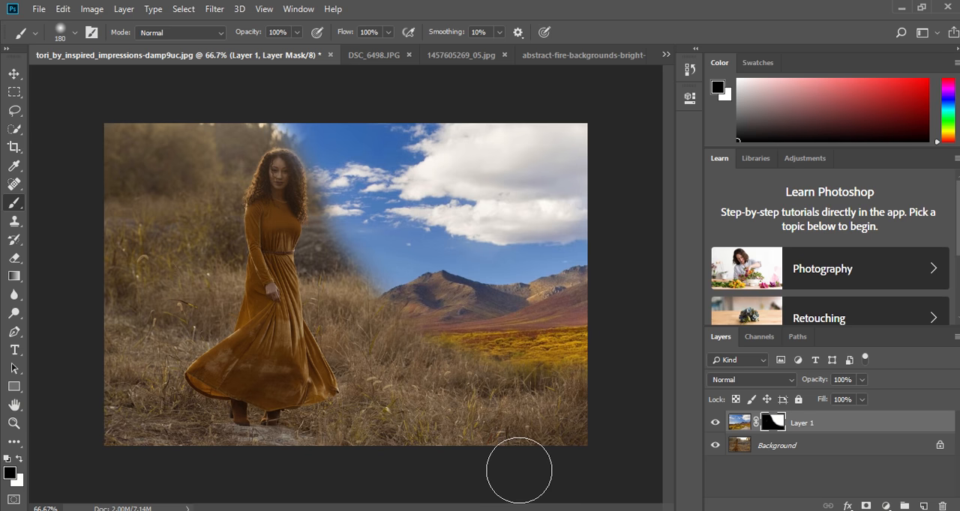
mouse_move(507, 471)
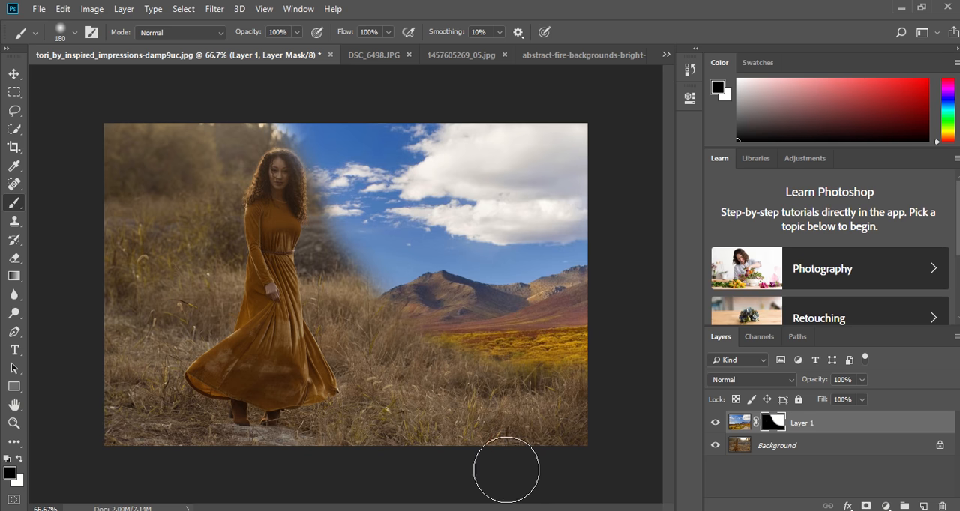
mouse_move(632, 369)
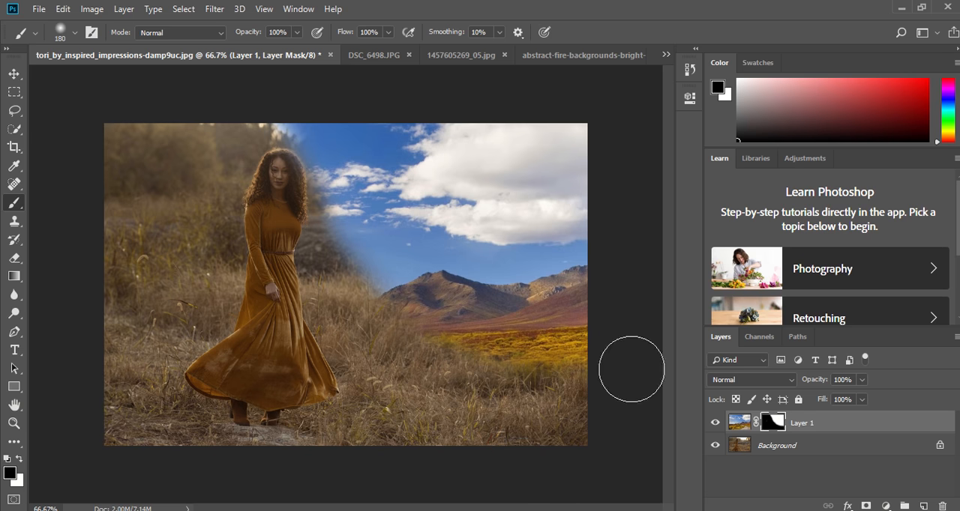
mouse_move(584, 401)
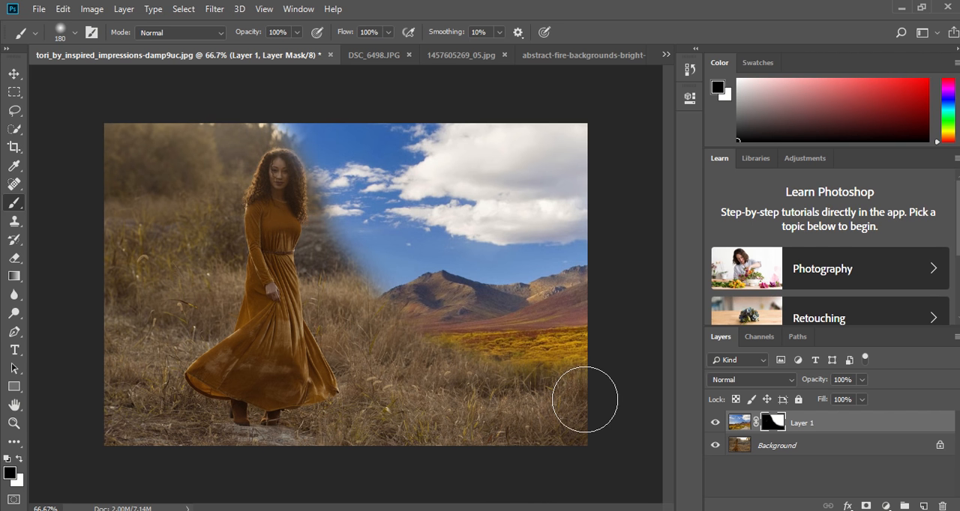